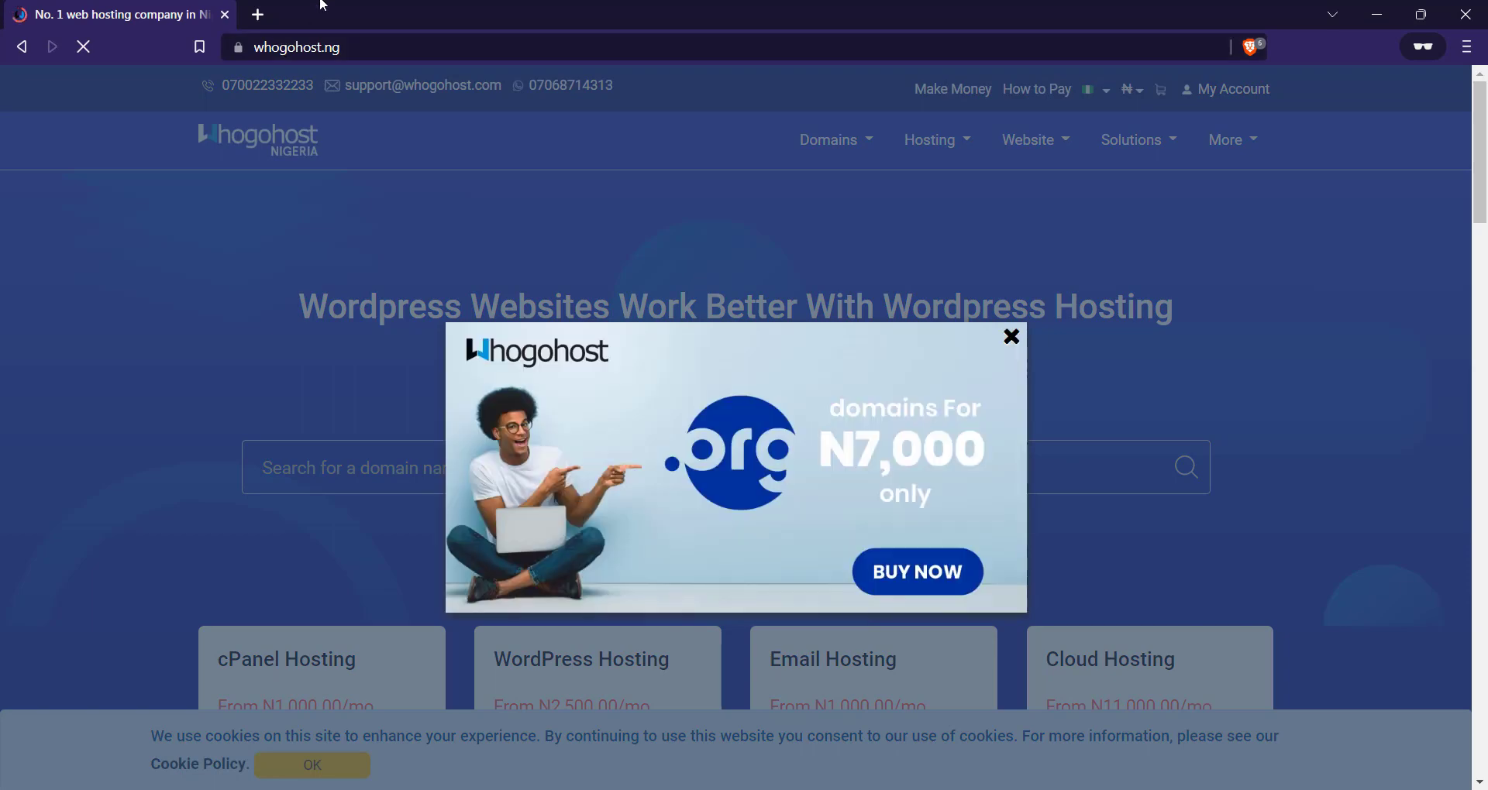
- Dismiss the .org domain promotion and go to My Account to reach the login page
left_click(1010, 336)
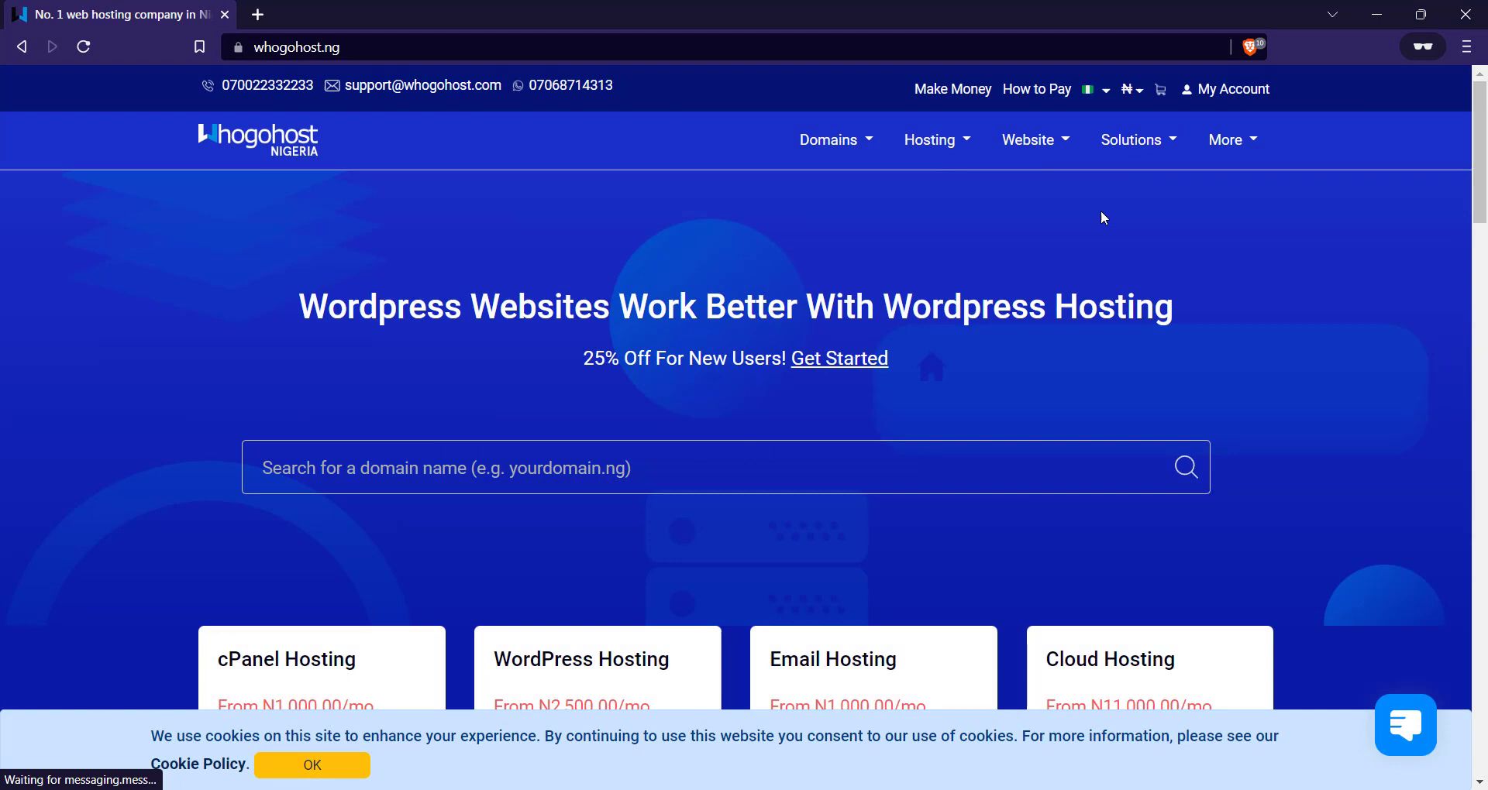
left_click(1232, 90)
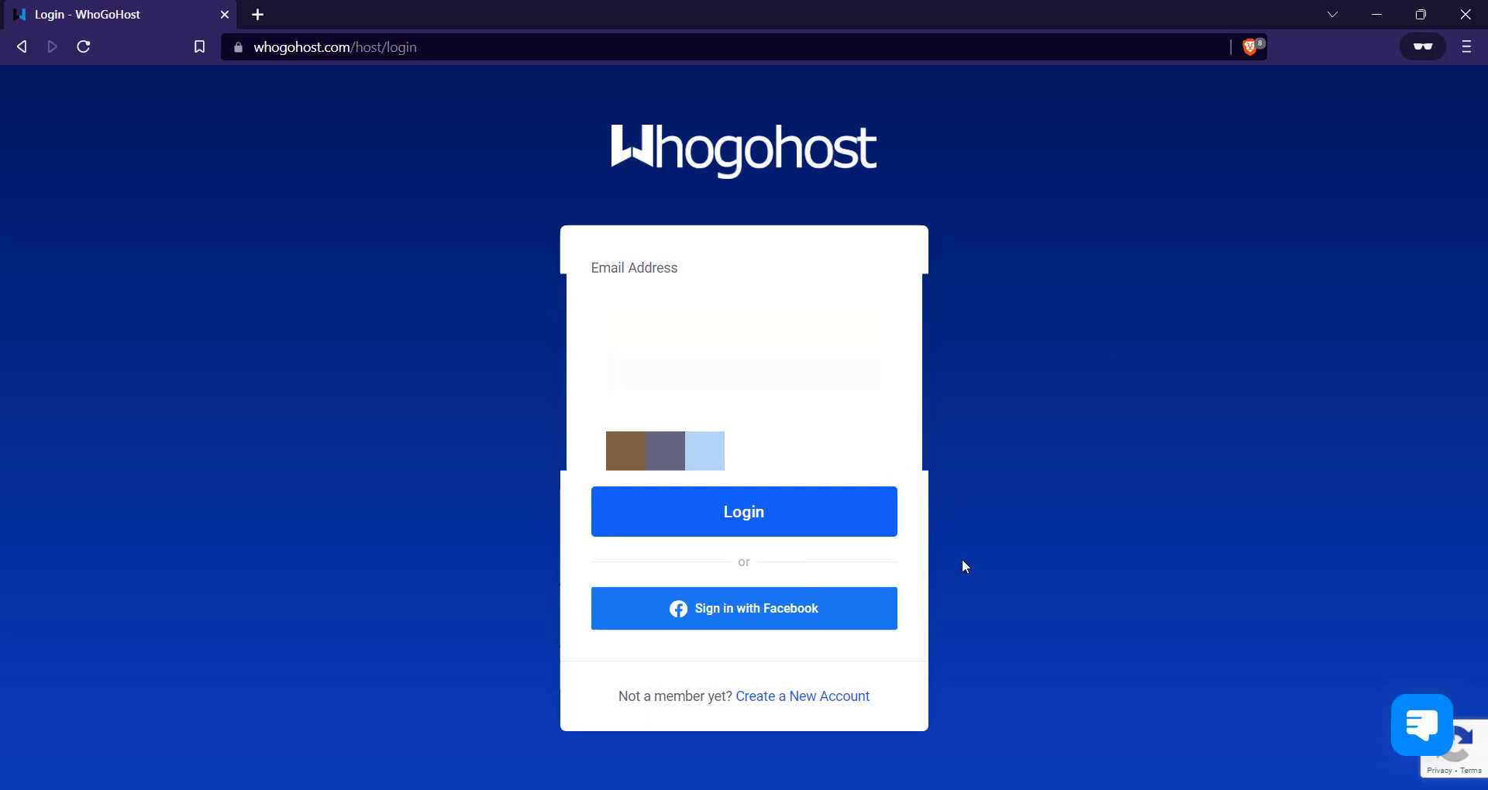
- Sign in, dismiss the updates prompt and open My Domains from the dashboard's Domains card
left_click(742, 511)
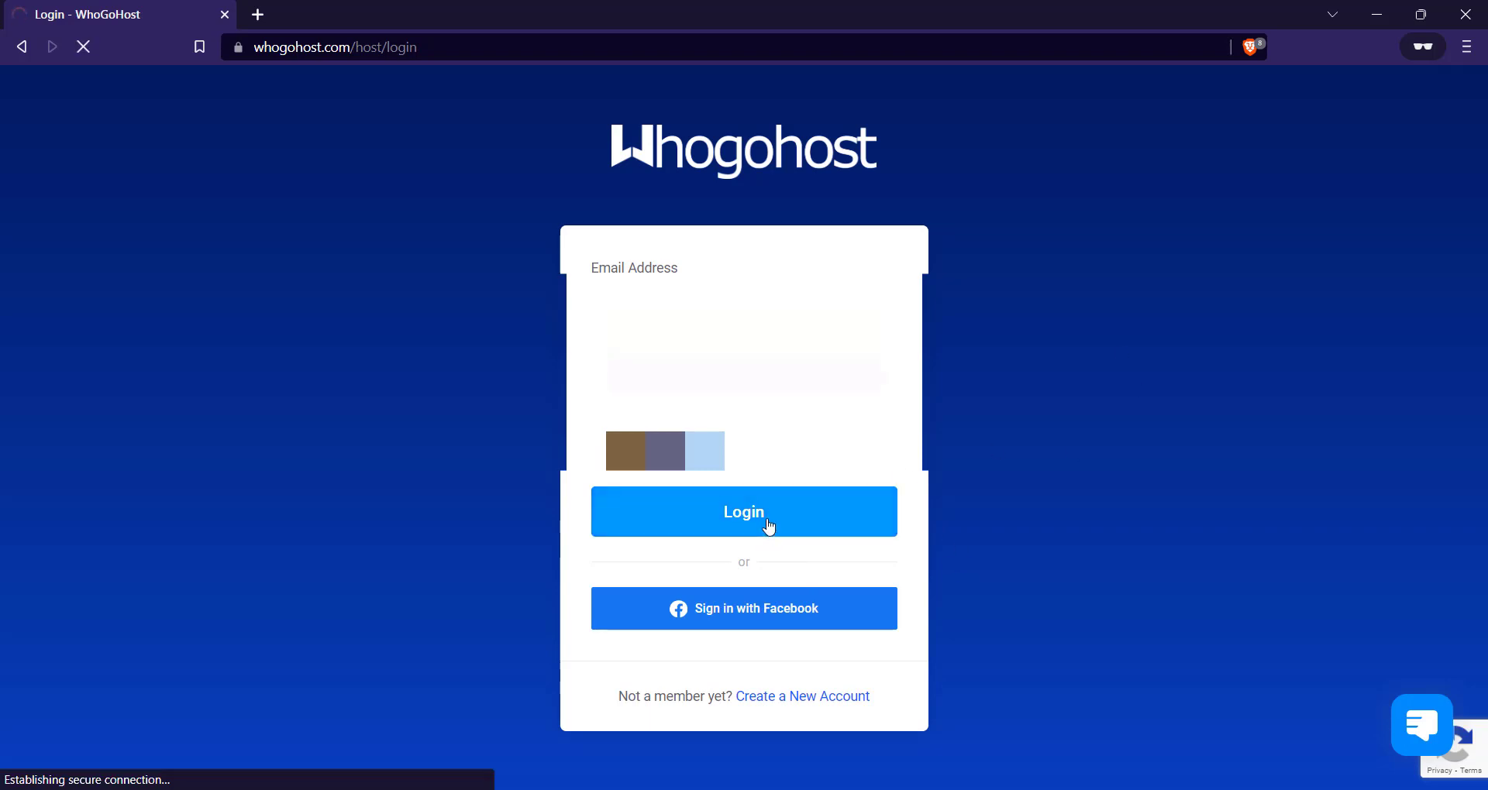
left_click(743, 514)
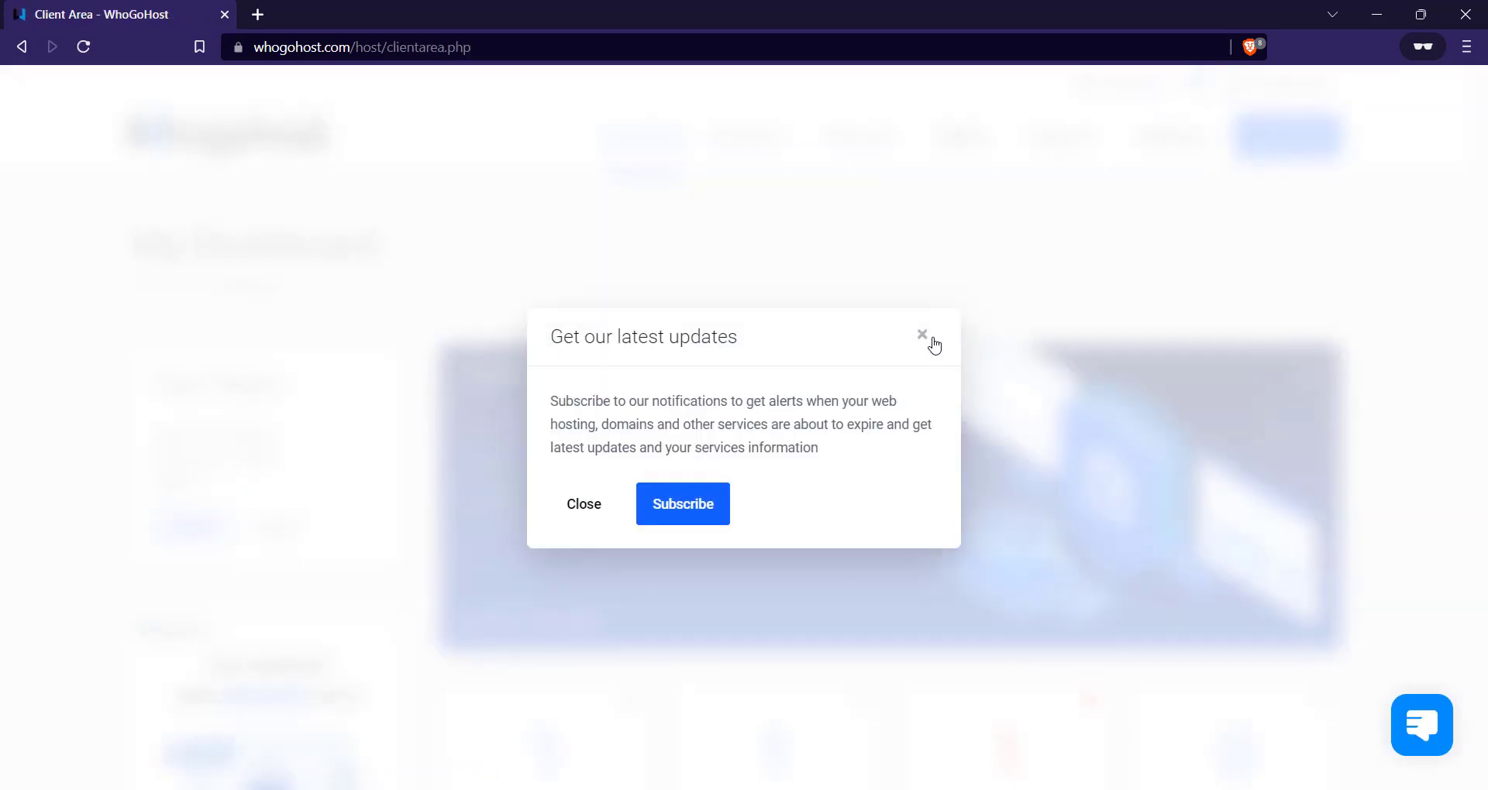
left_click(921, 336)
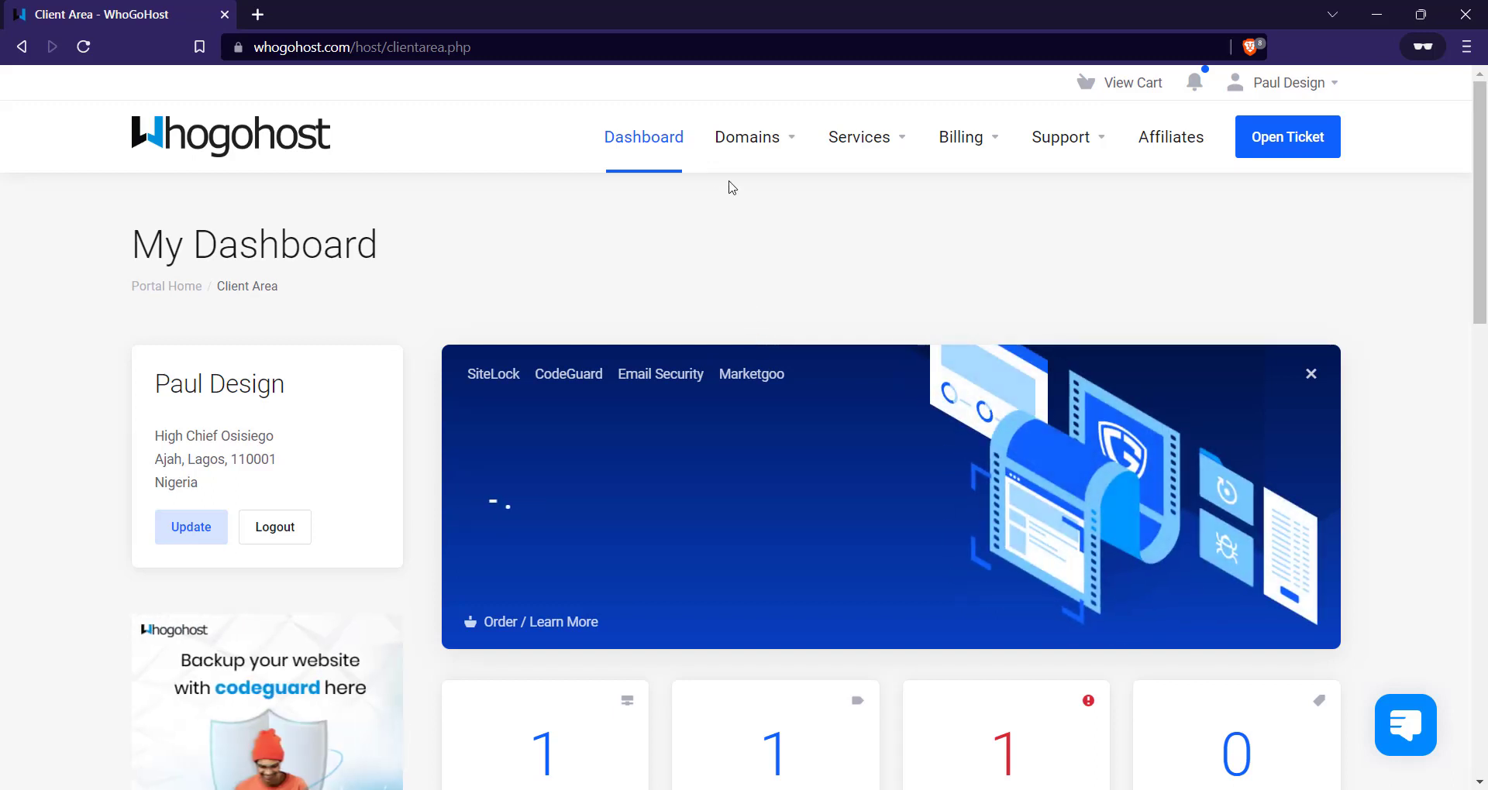
scroll("down", 3)
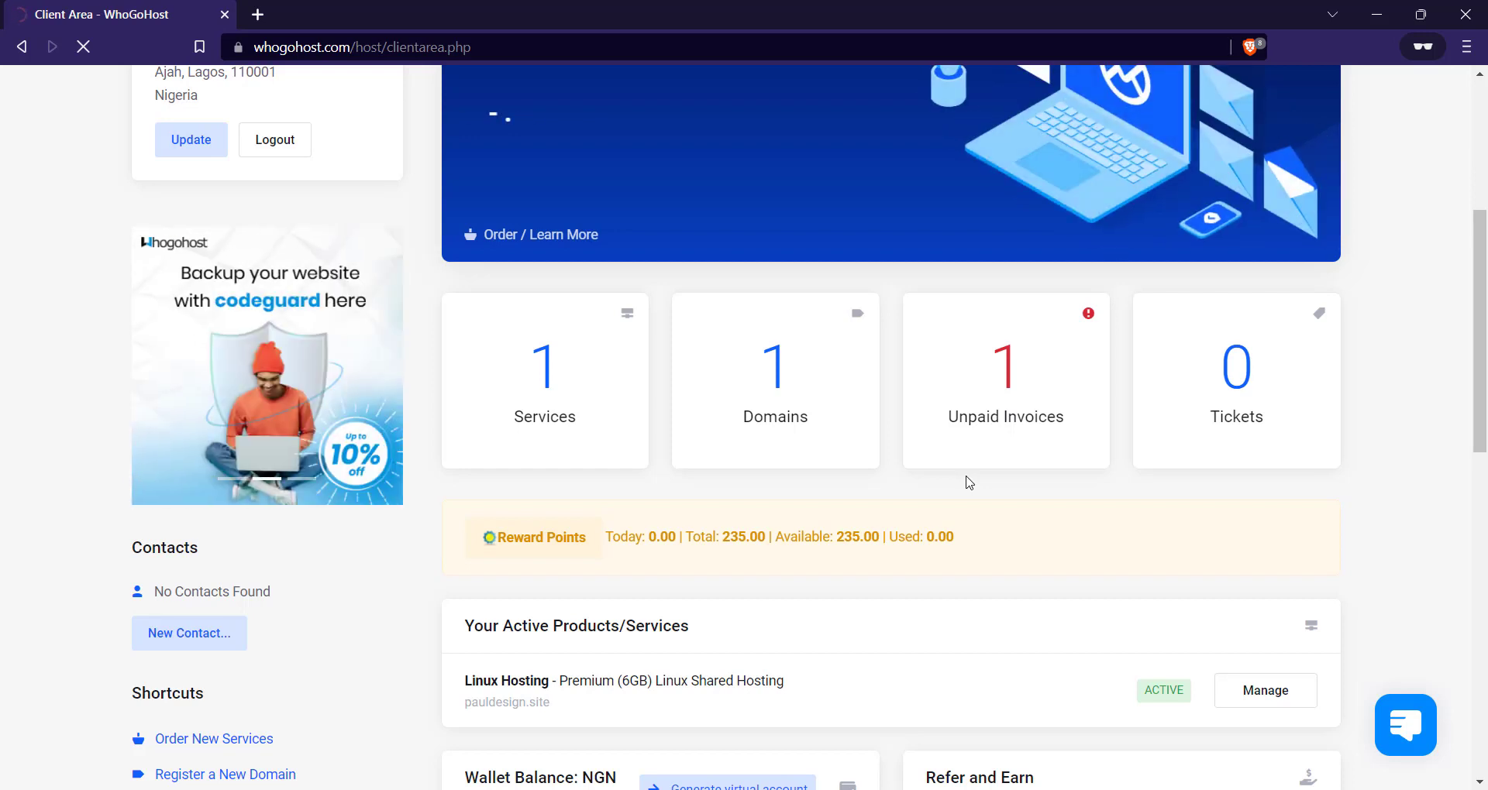
left_click(775, 381)
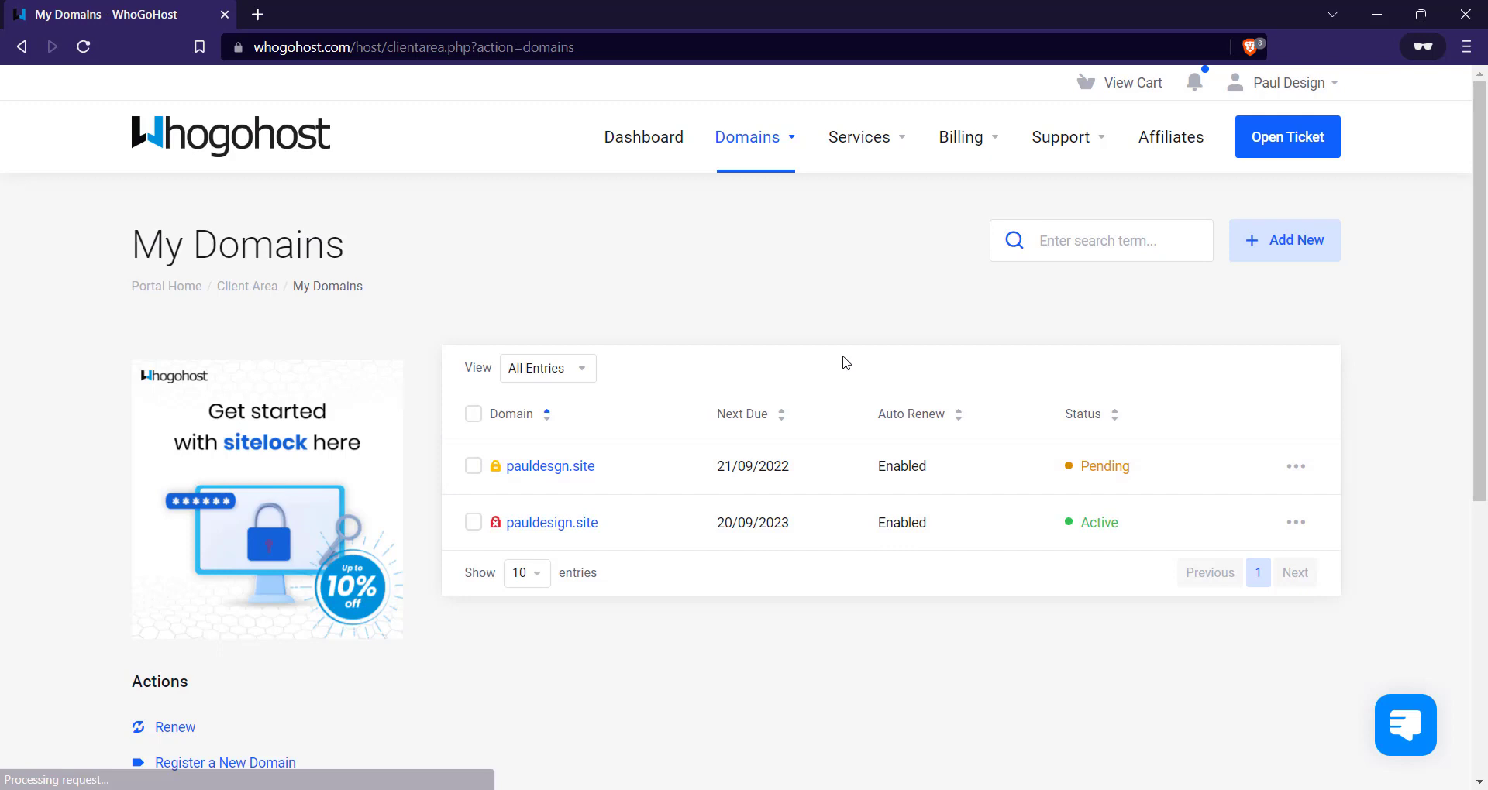
- Choose Manage Nameservers from the pauldesign.site row's actions menu
scroll("down", 3)
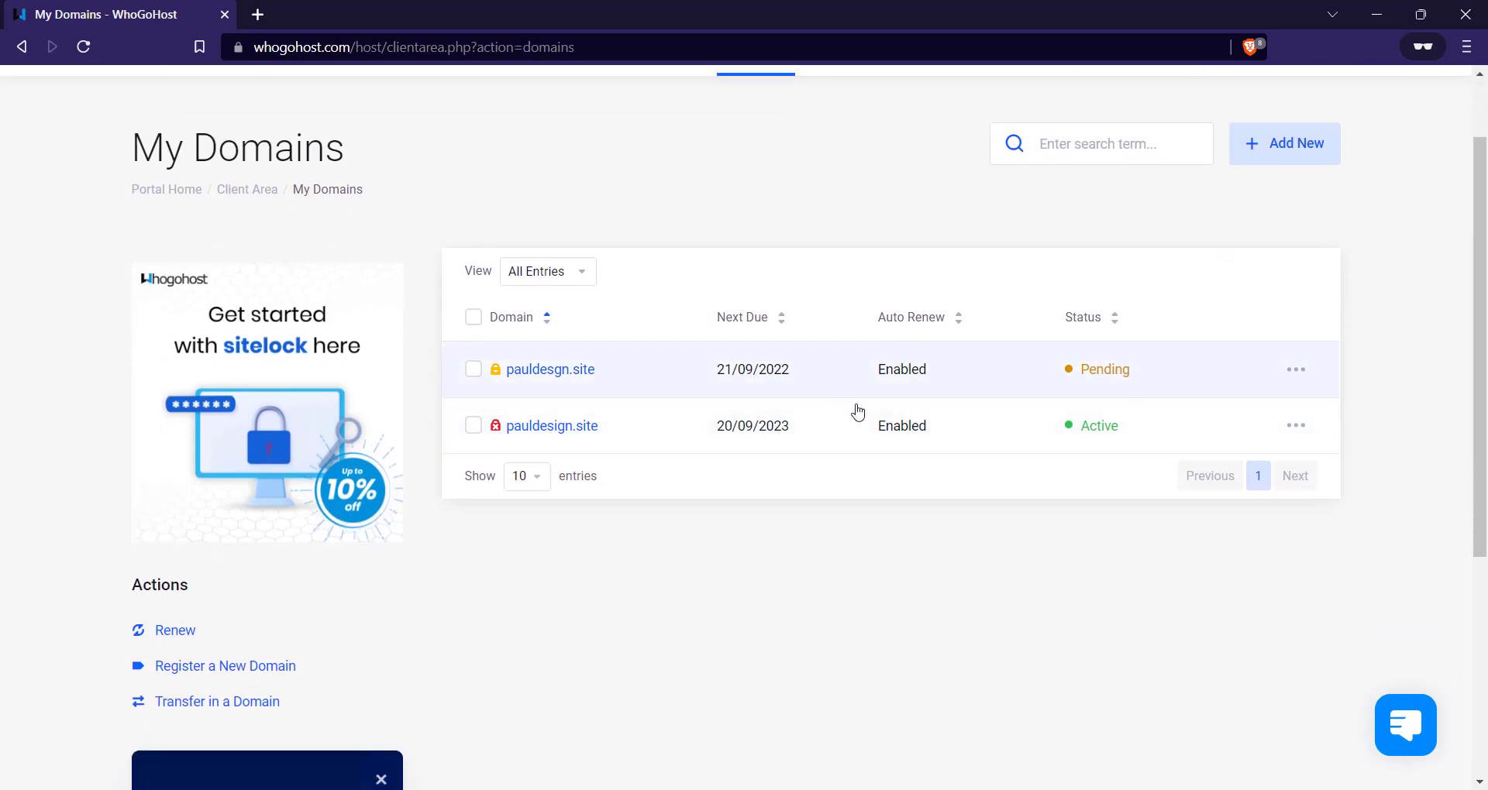
mouse_move(999, 519)
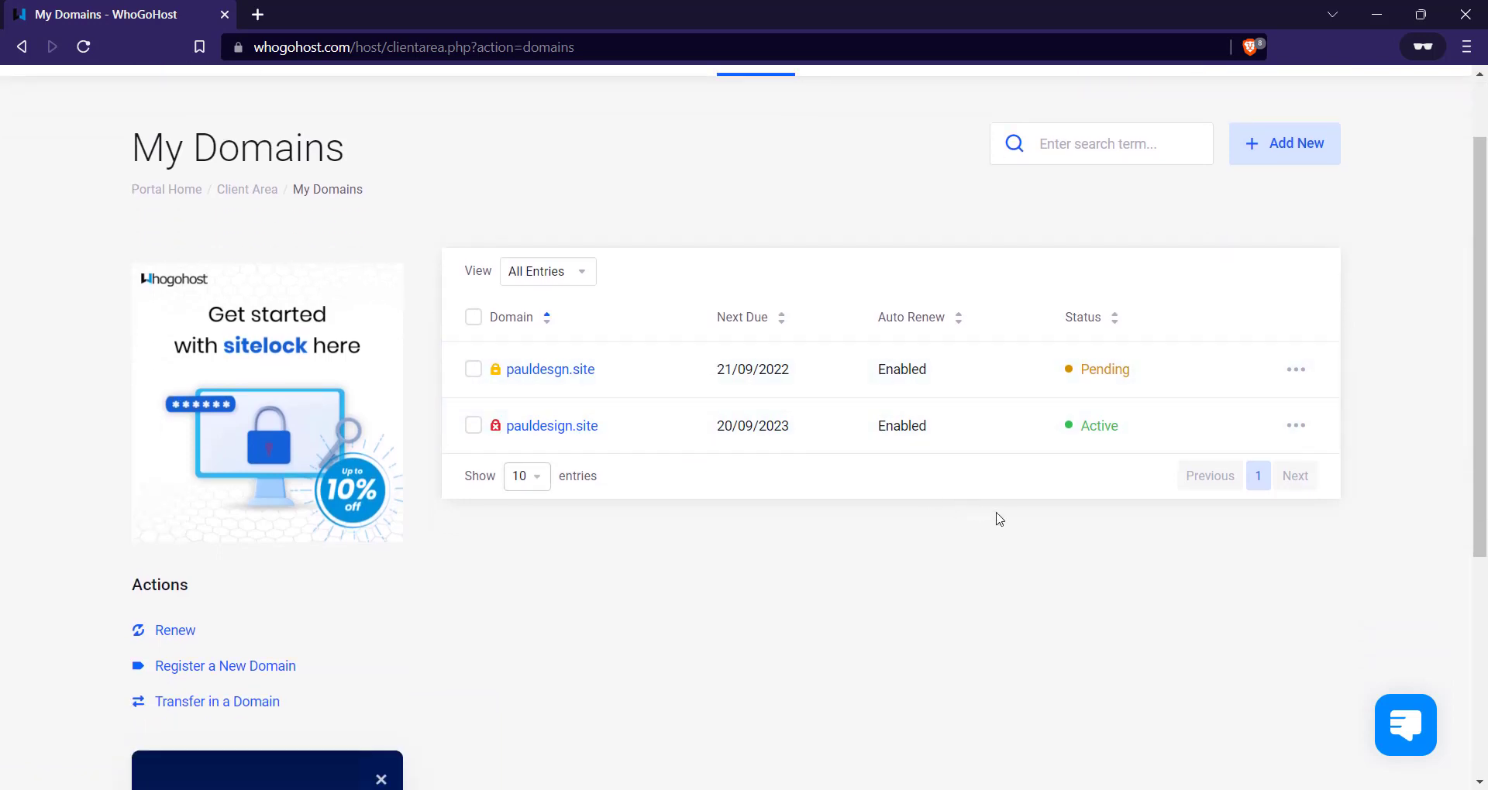
mouse_move(662, 511)
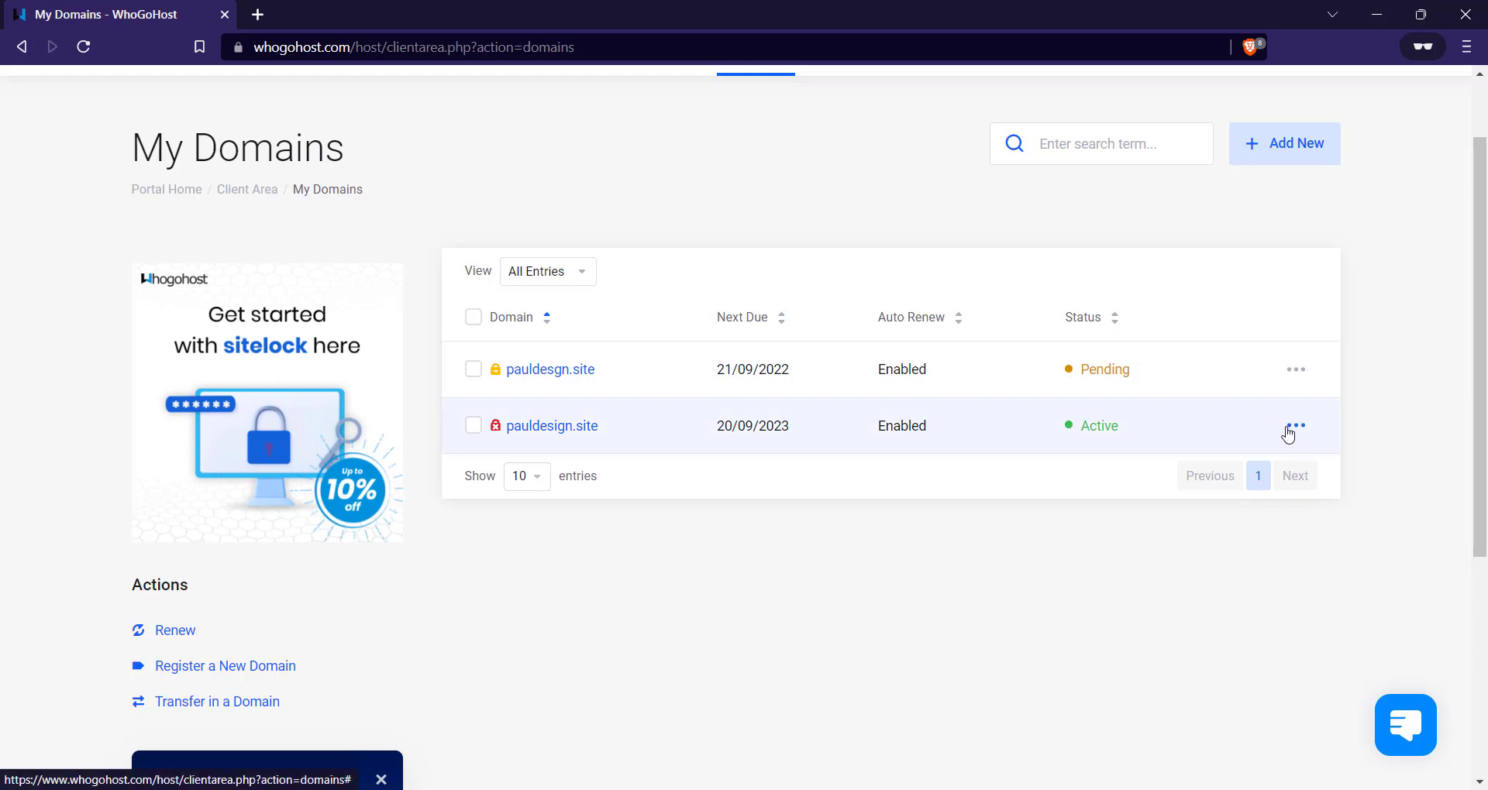
left_click(1293, 425)
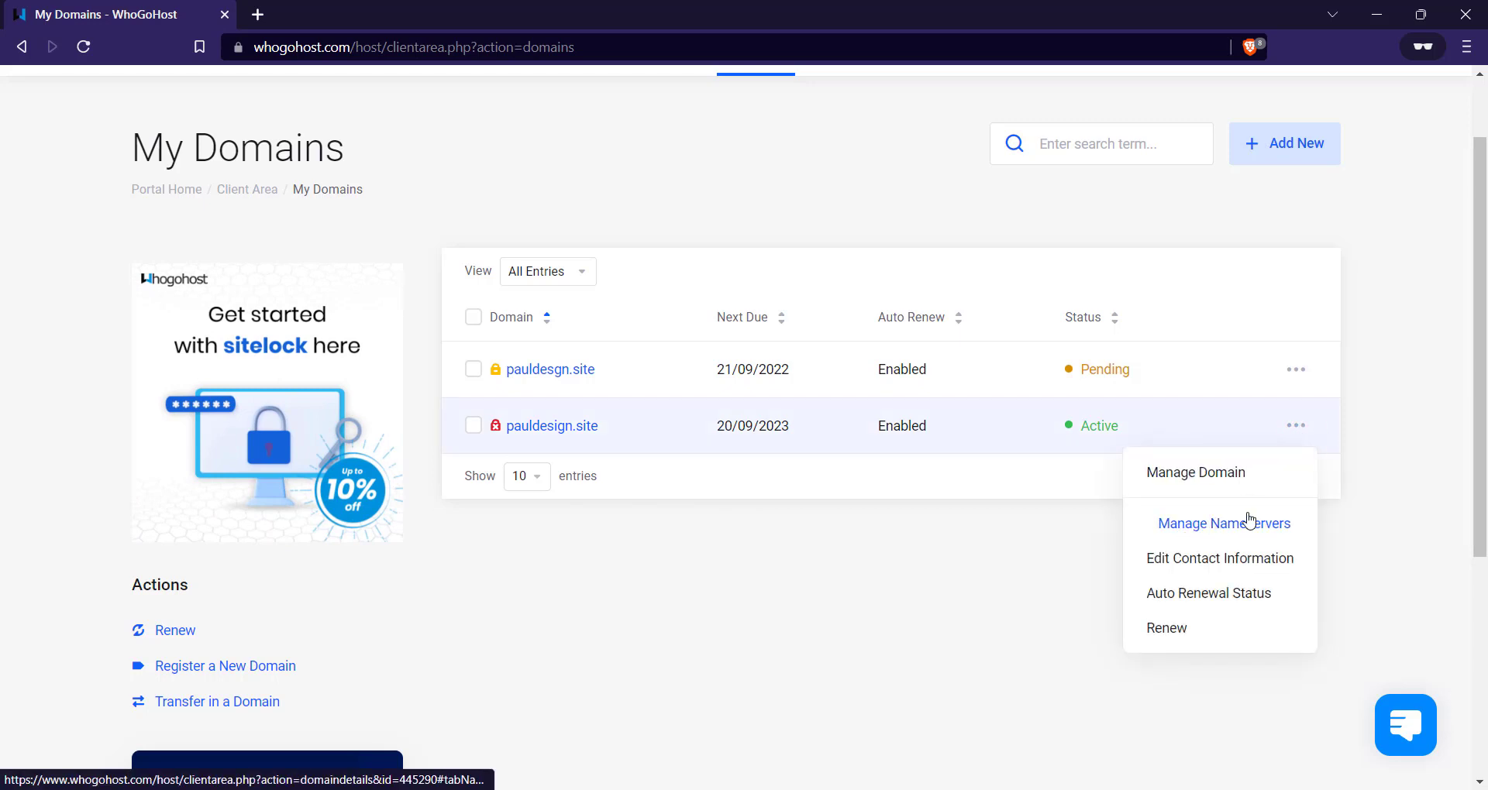
left_click(1223, 522)
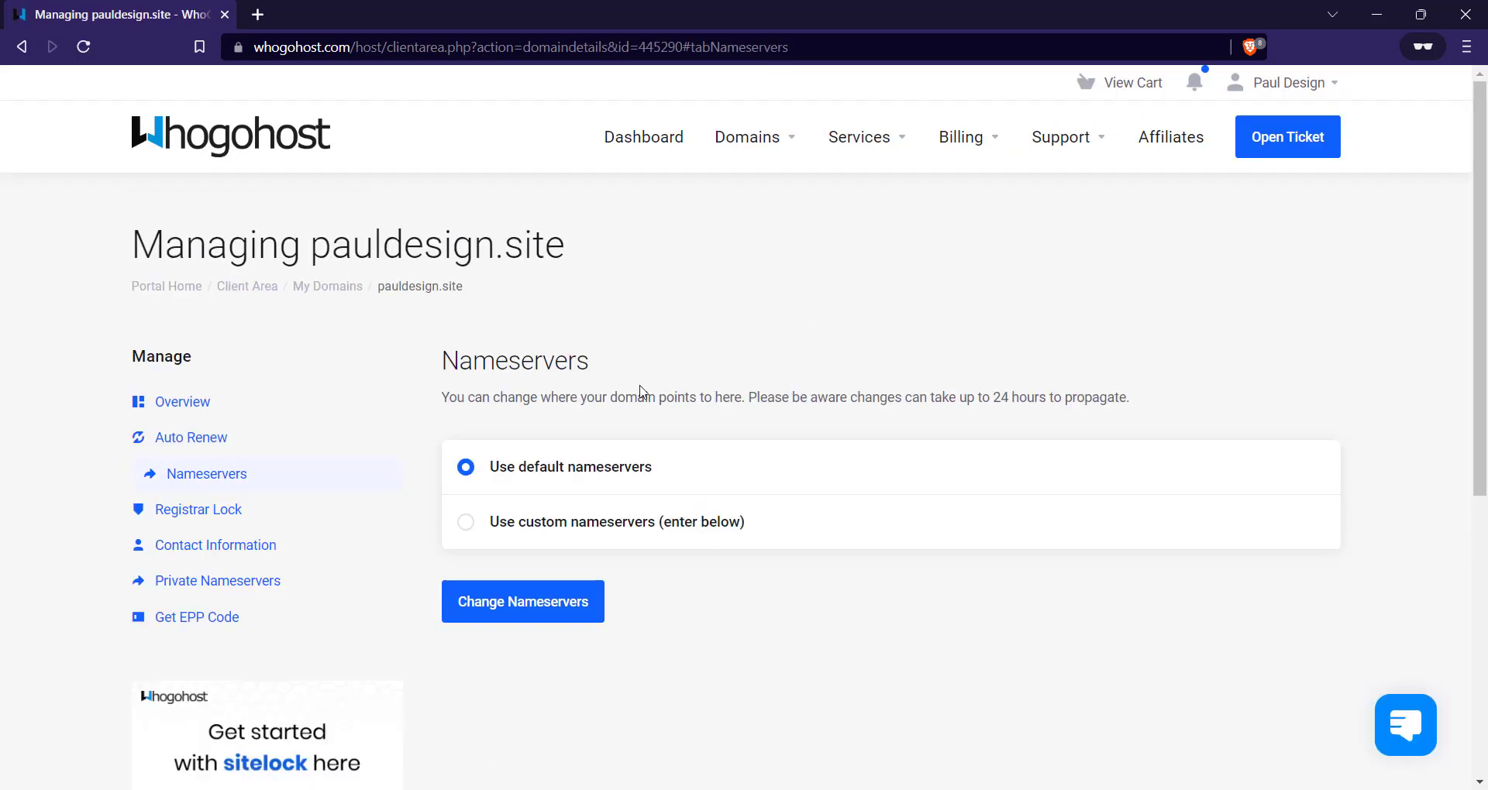
- Select 'Use custom nameservers' for pauldesign.site, then load google.com in a new tab
scroll("down", 3)
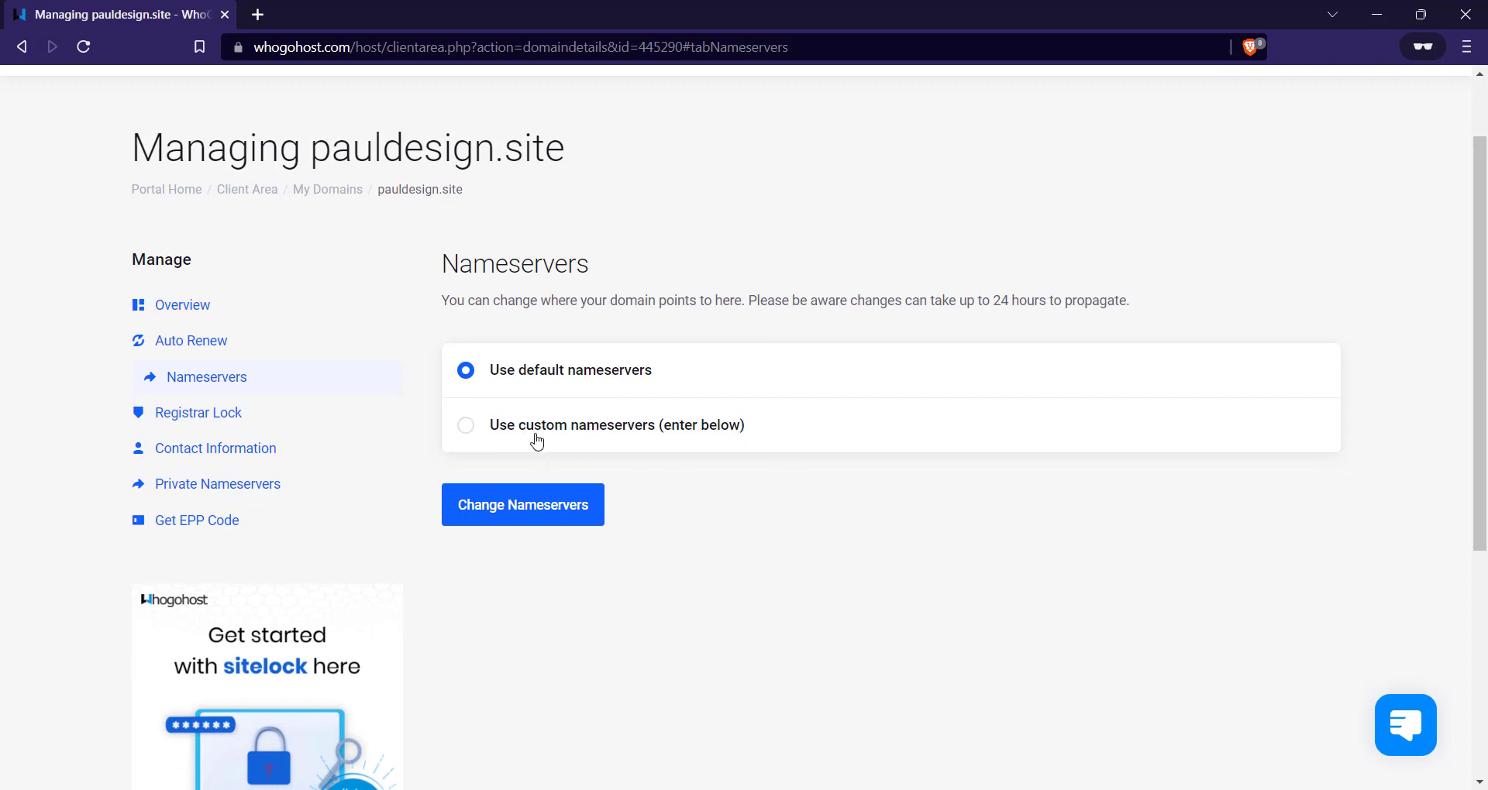
mouse_move(1122, 523)
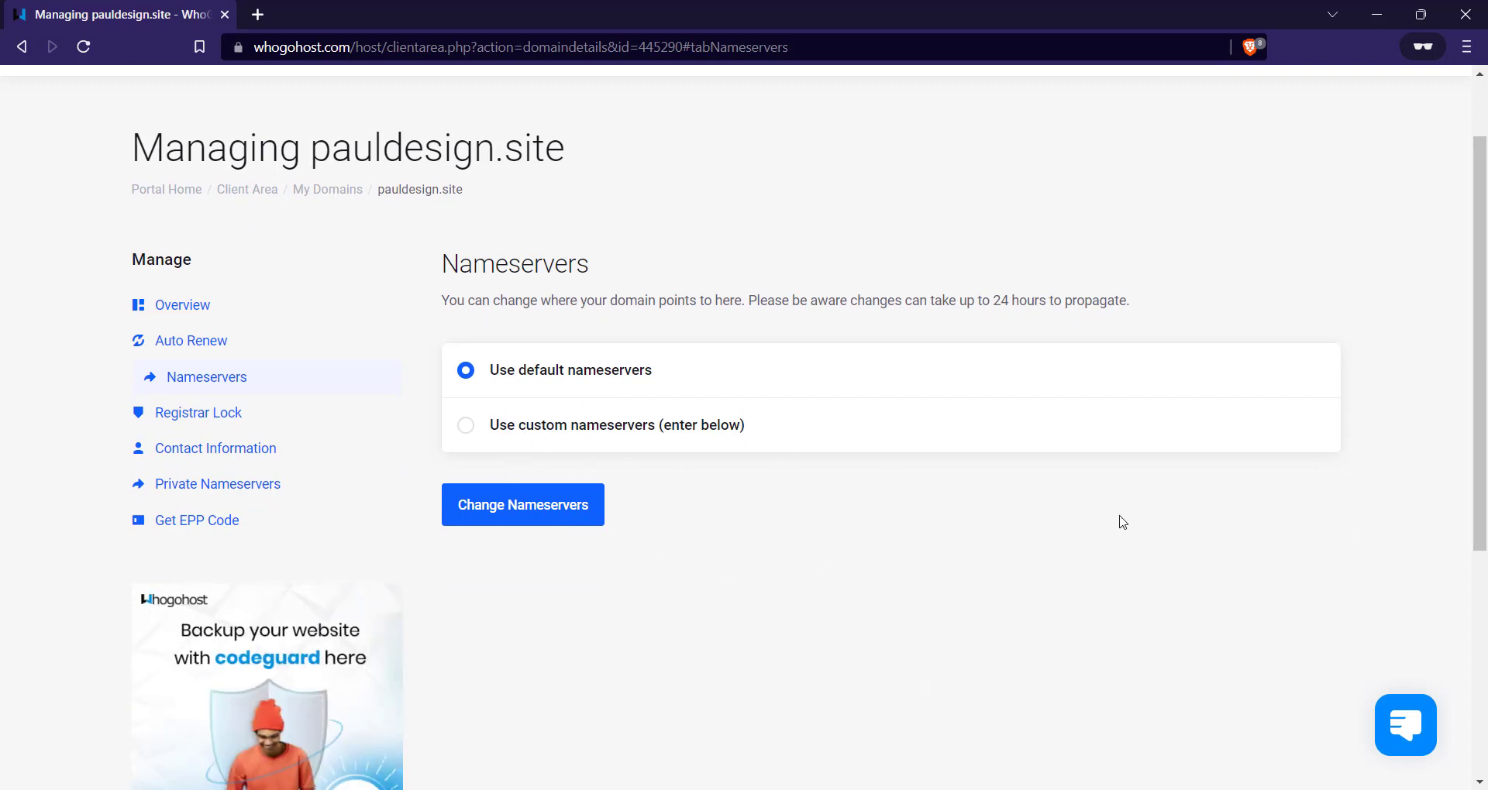
left_click(465, 424)
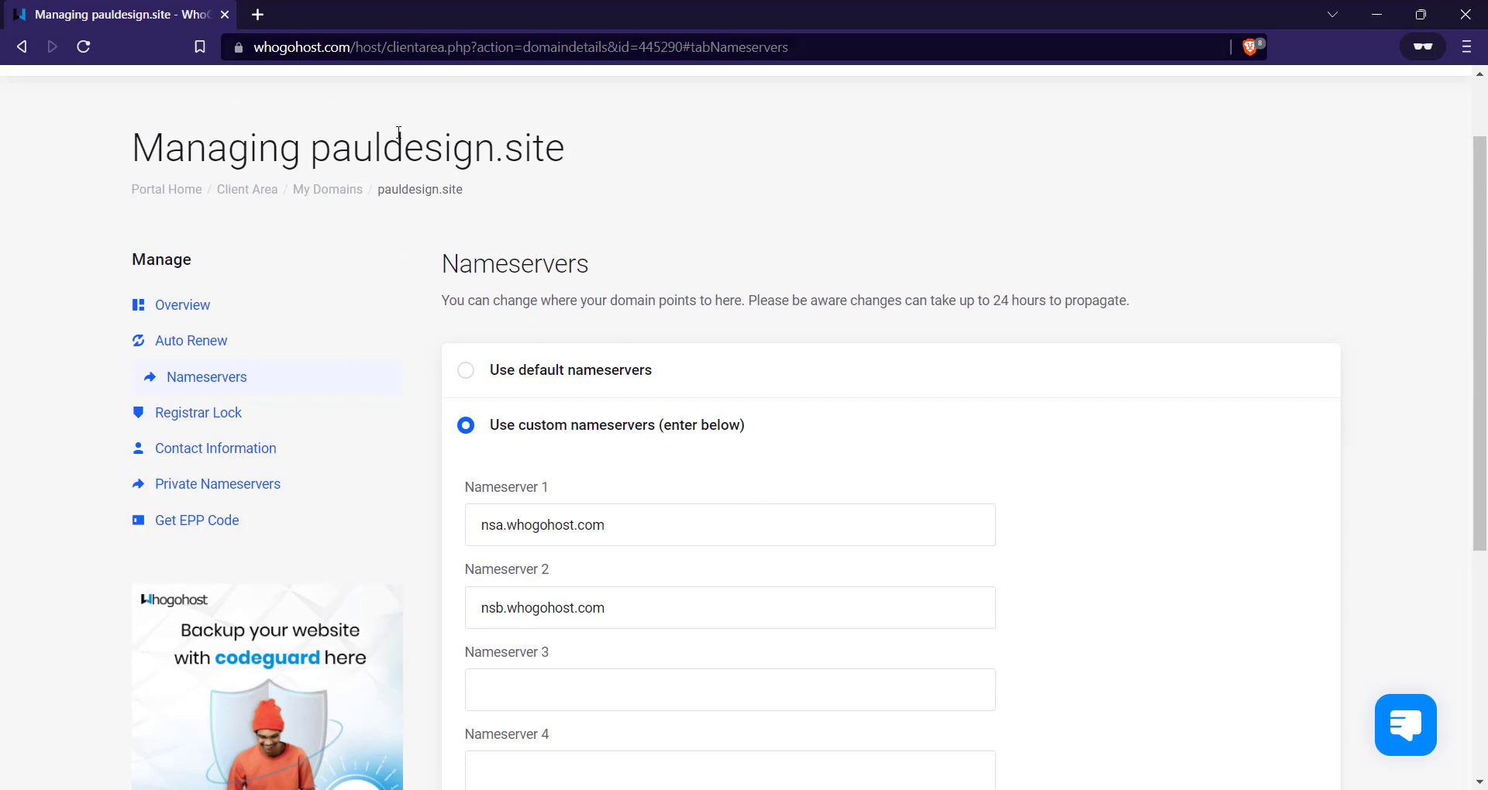
scroll("up", 3)
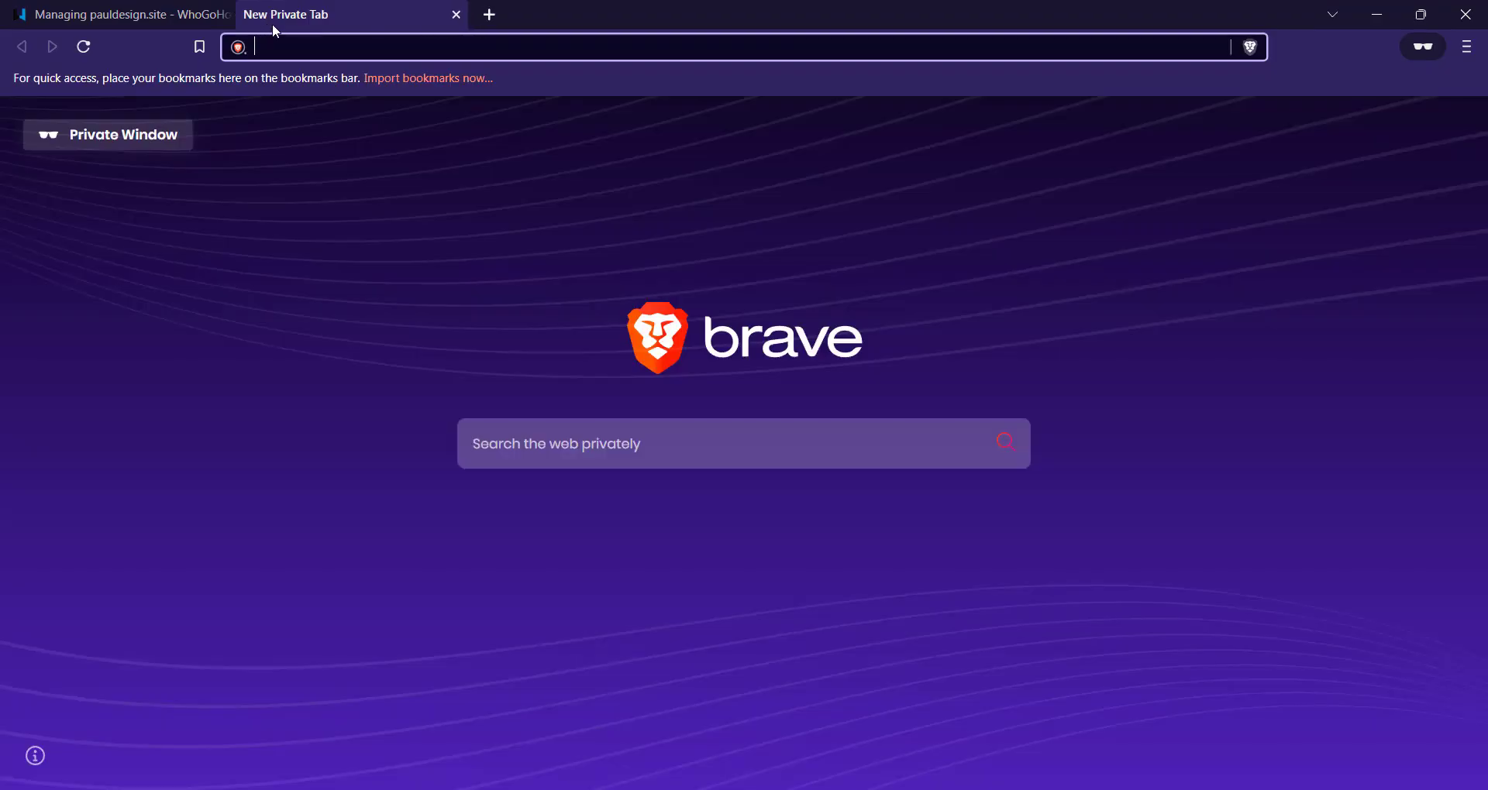
type("google.com")
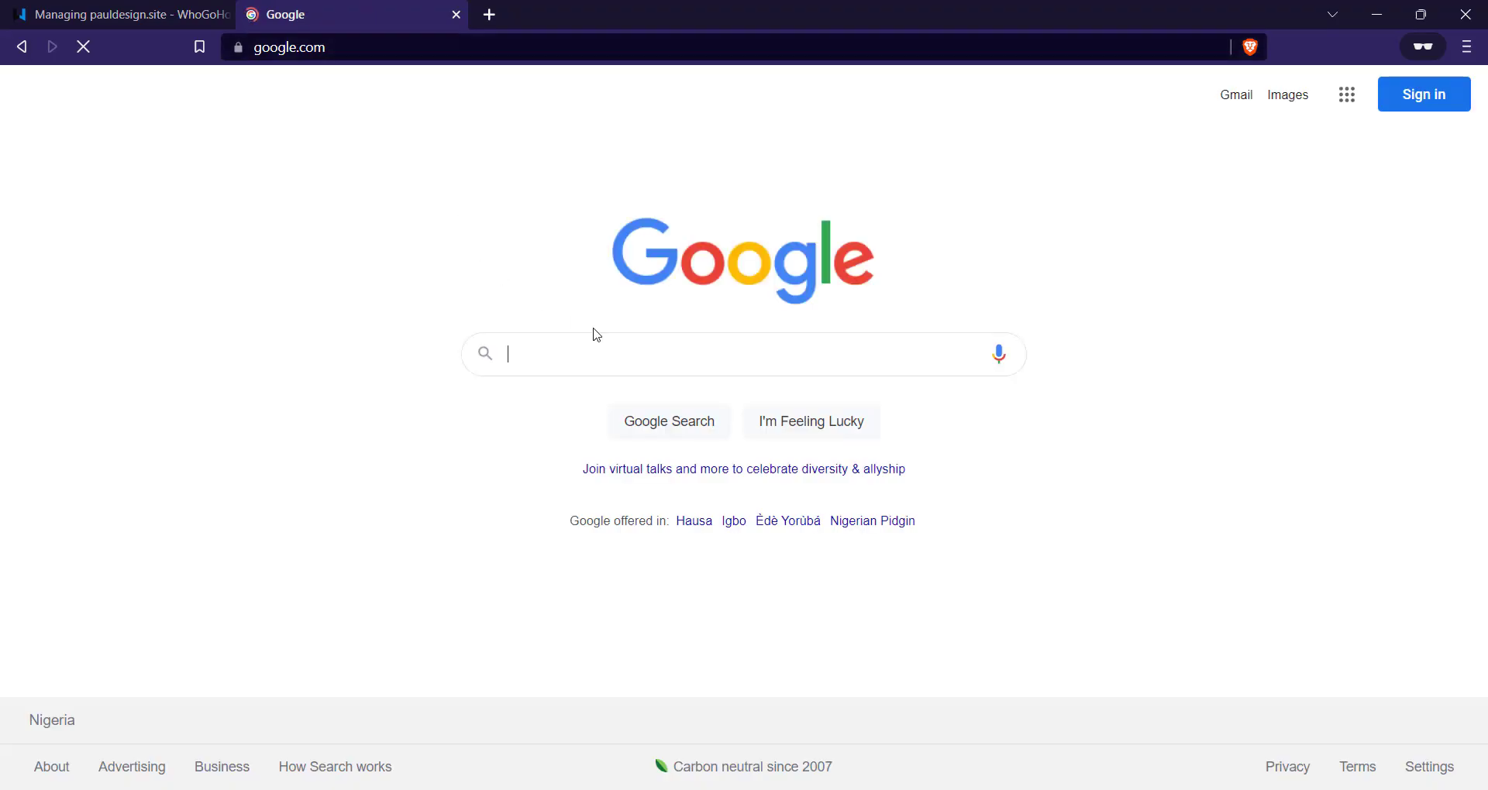
- Search Google for 'bluehost nameservers' and review the results
type("b")
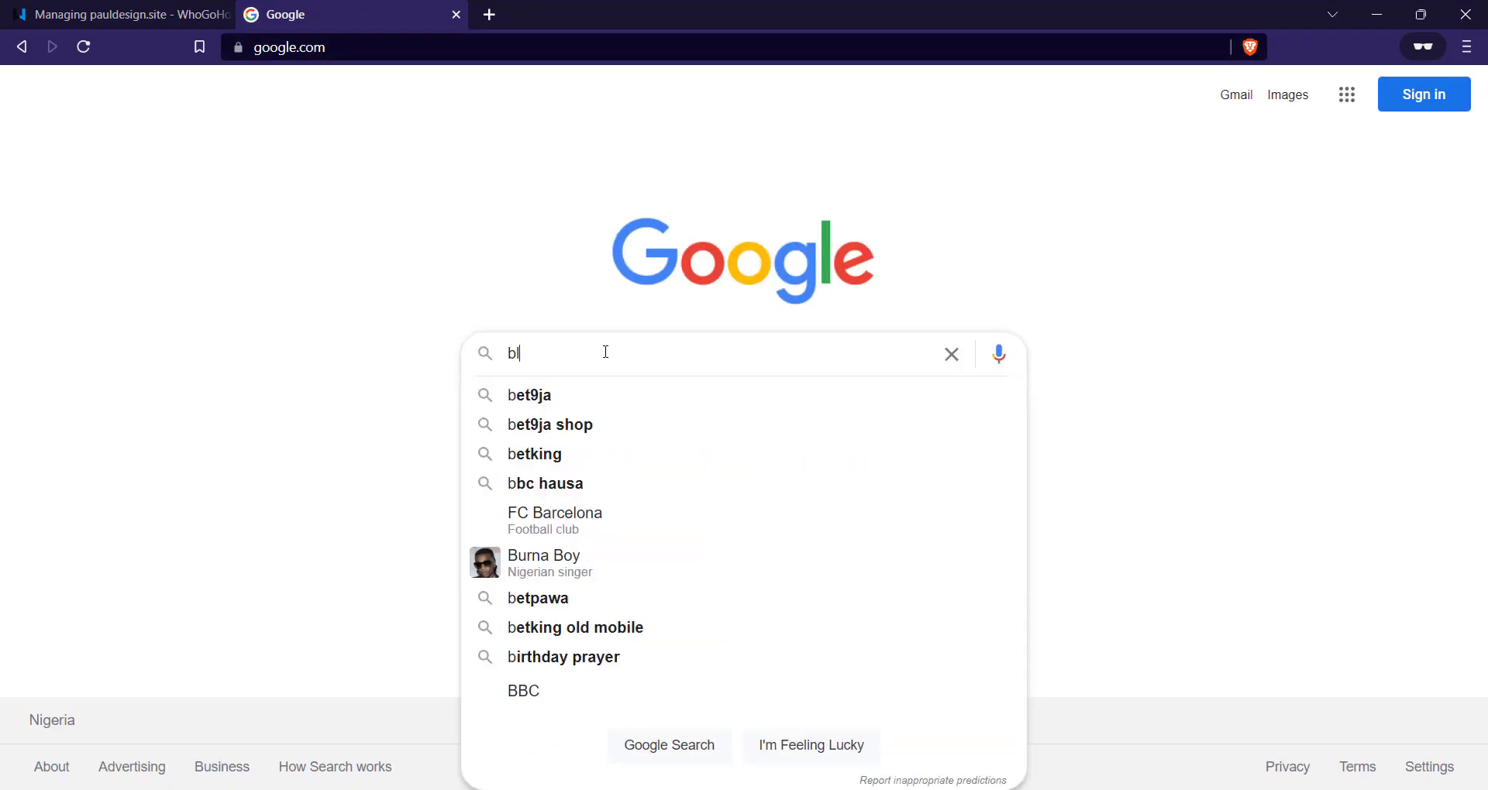
type("luehost nam")
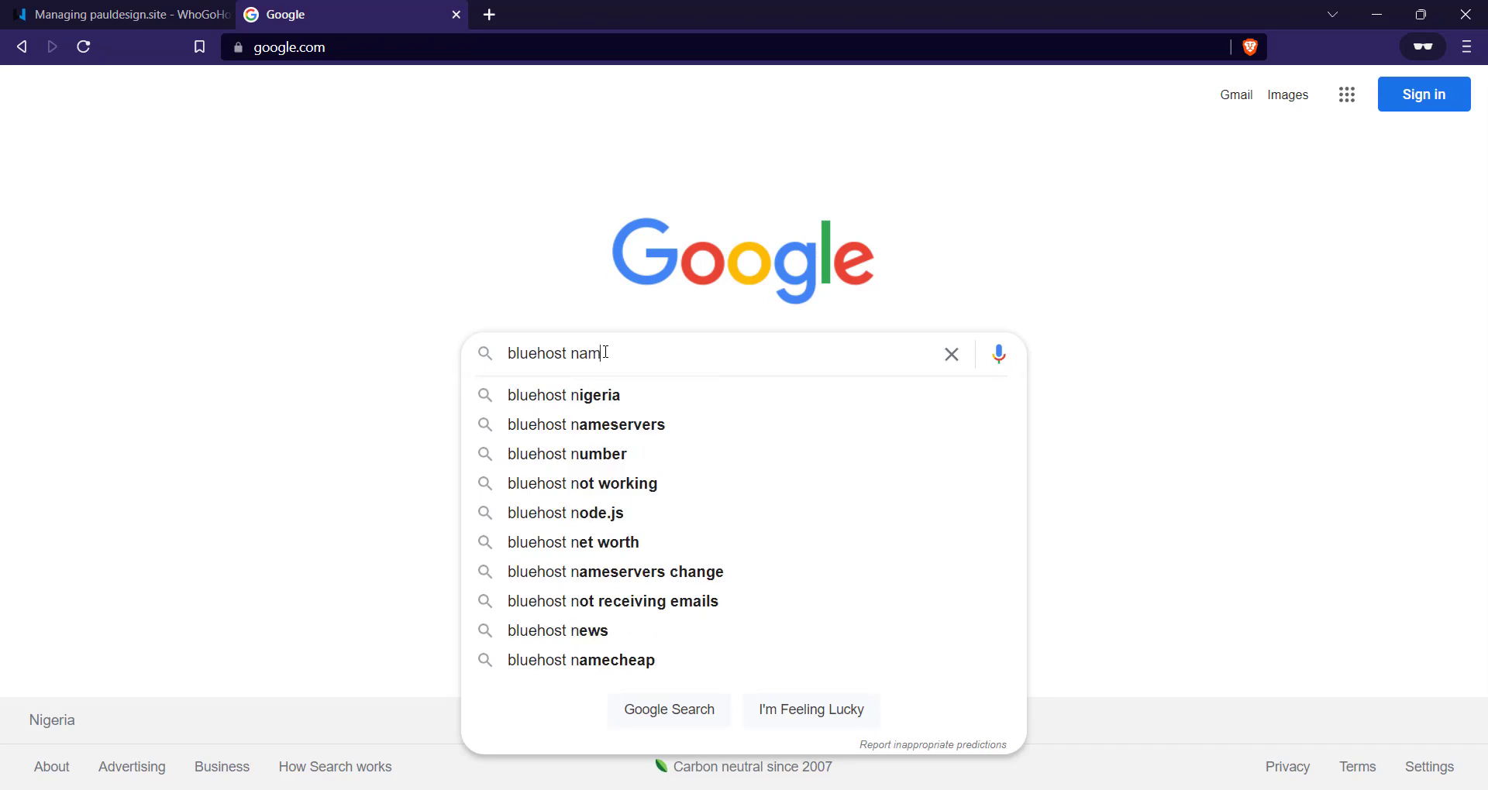
type("eservers")
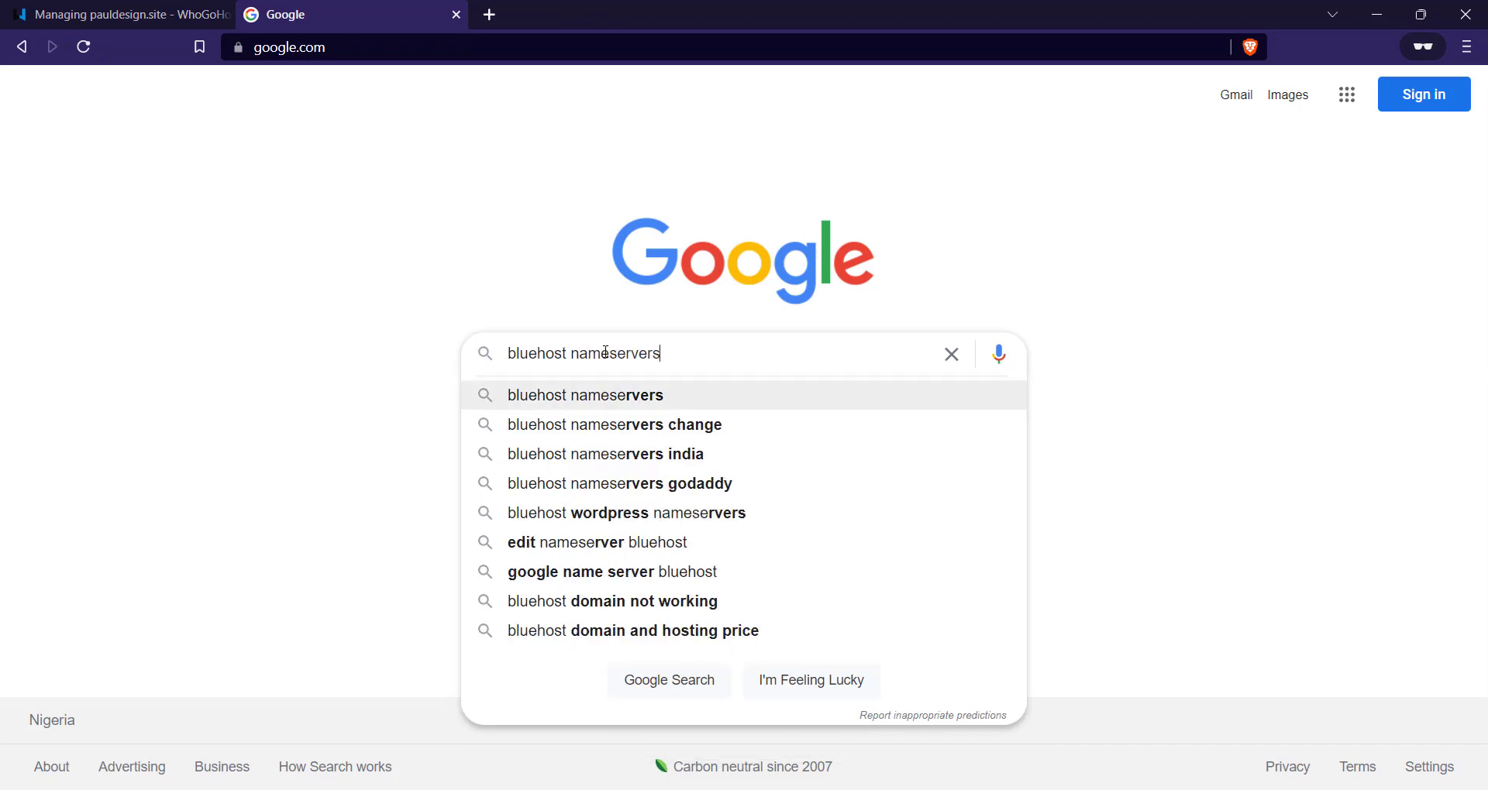
key("Return")
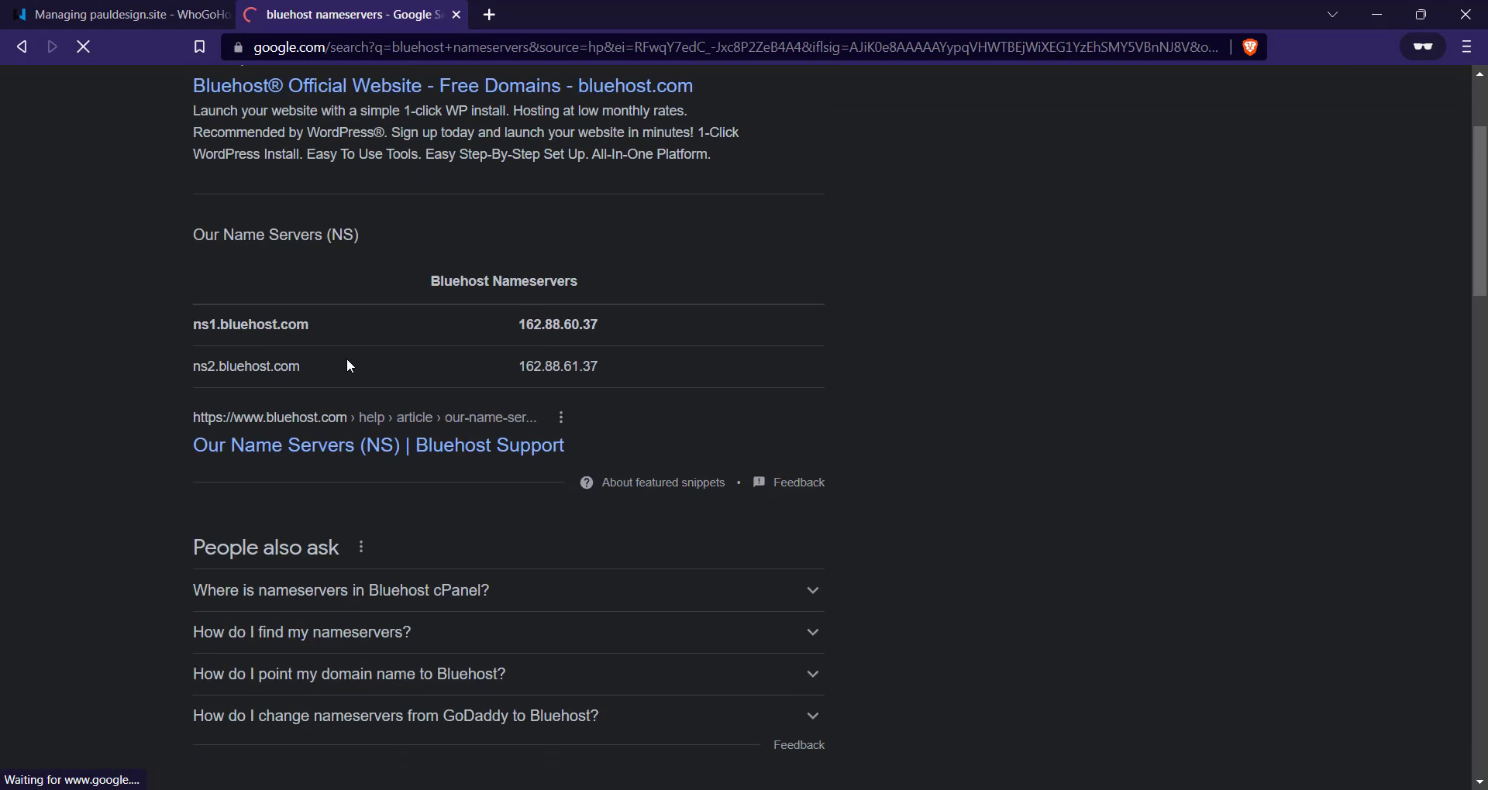
scroll("down", 3)
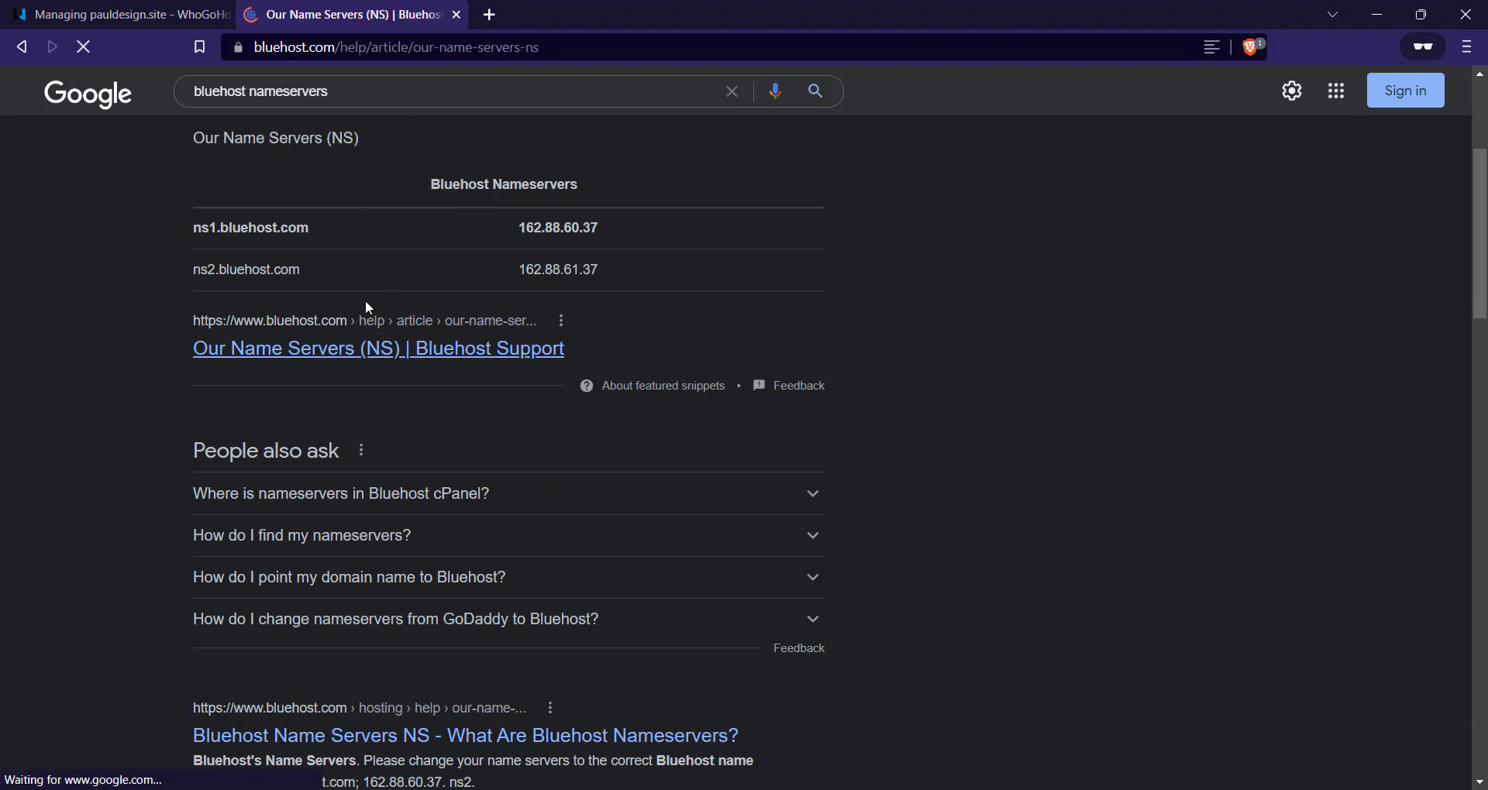
- Take ns1.bluehost.com from Bluehost's Our Name Servers article back to the Whogohost tab
left_click(378, 348)
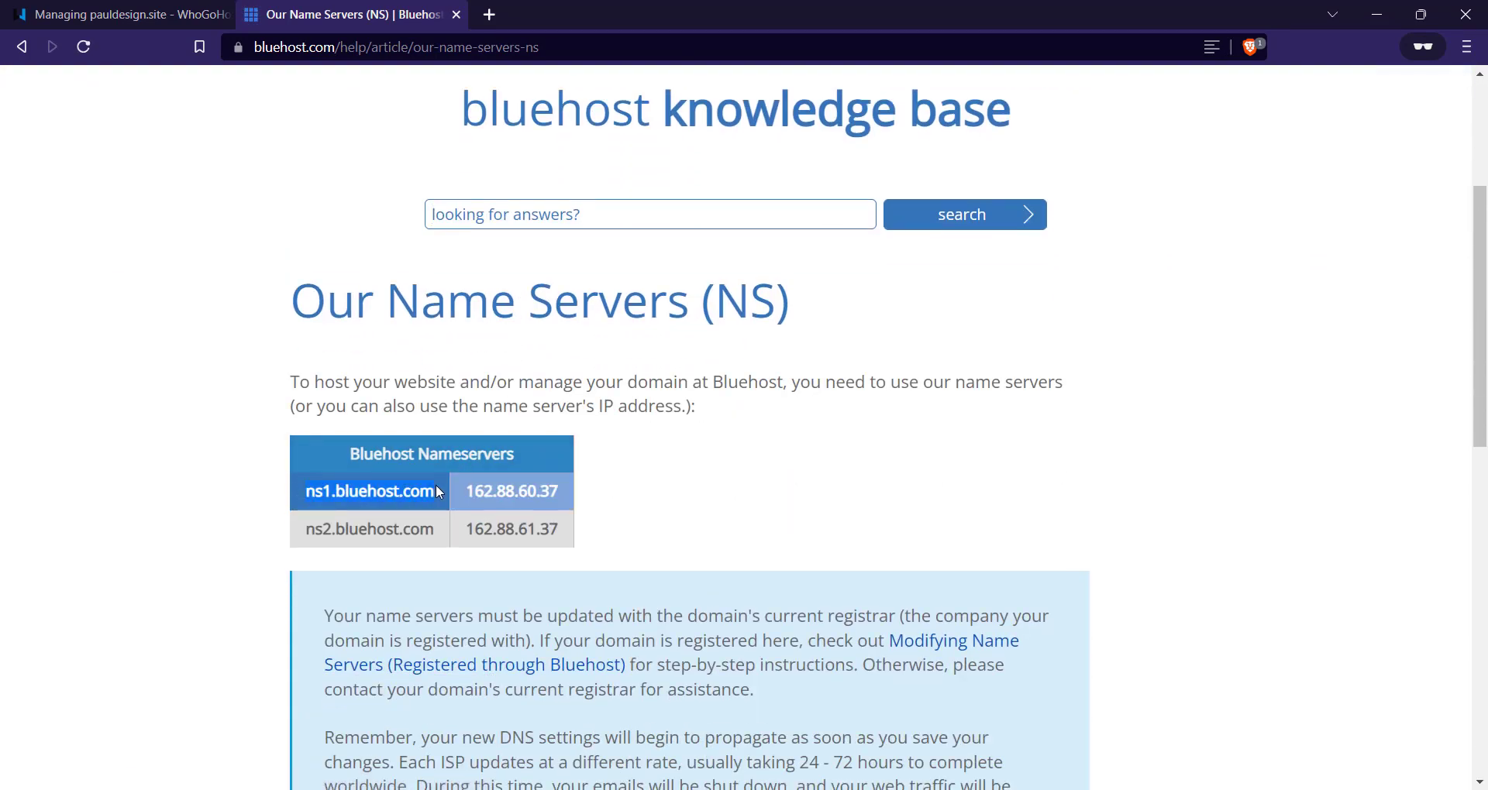
left_click(113, 13)
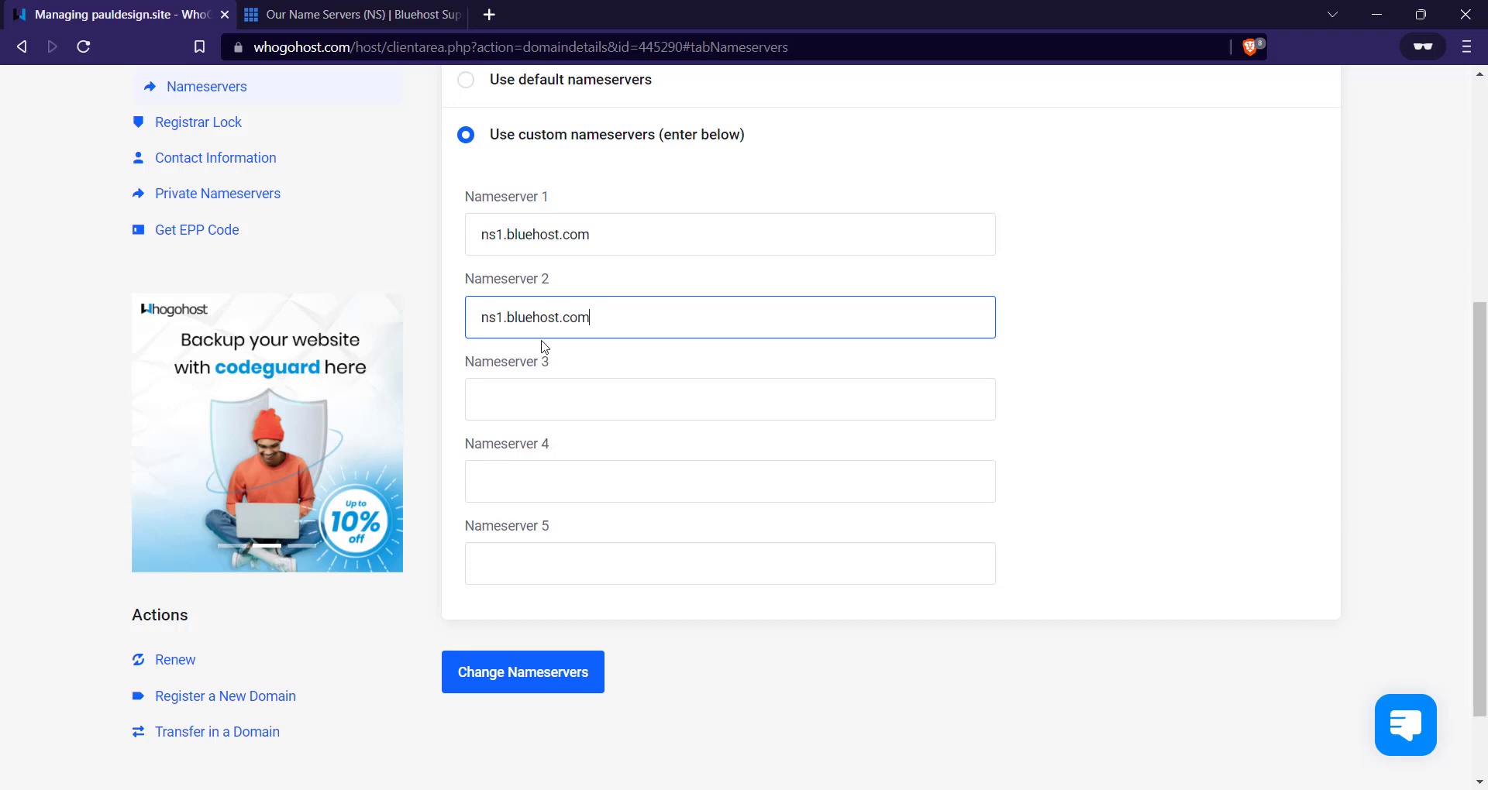
- Change Nameserver 2 to ns2.bluehost.com, keeping Nameserver 1 as ns1.bluehost.com
key("Backspace")
type("2")
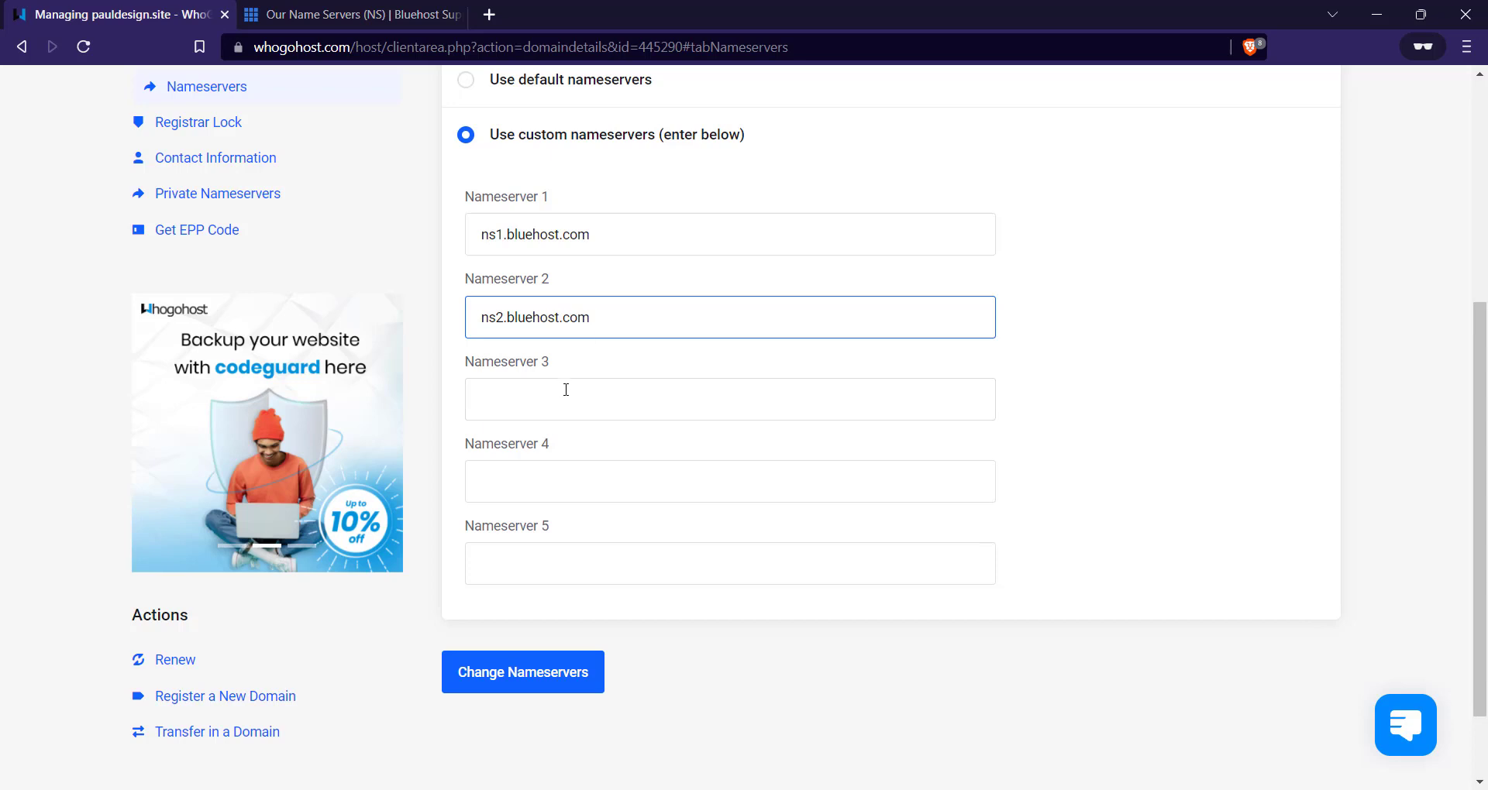
scroll("up", 3)
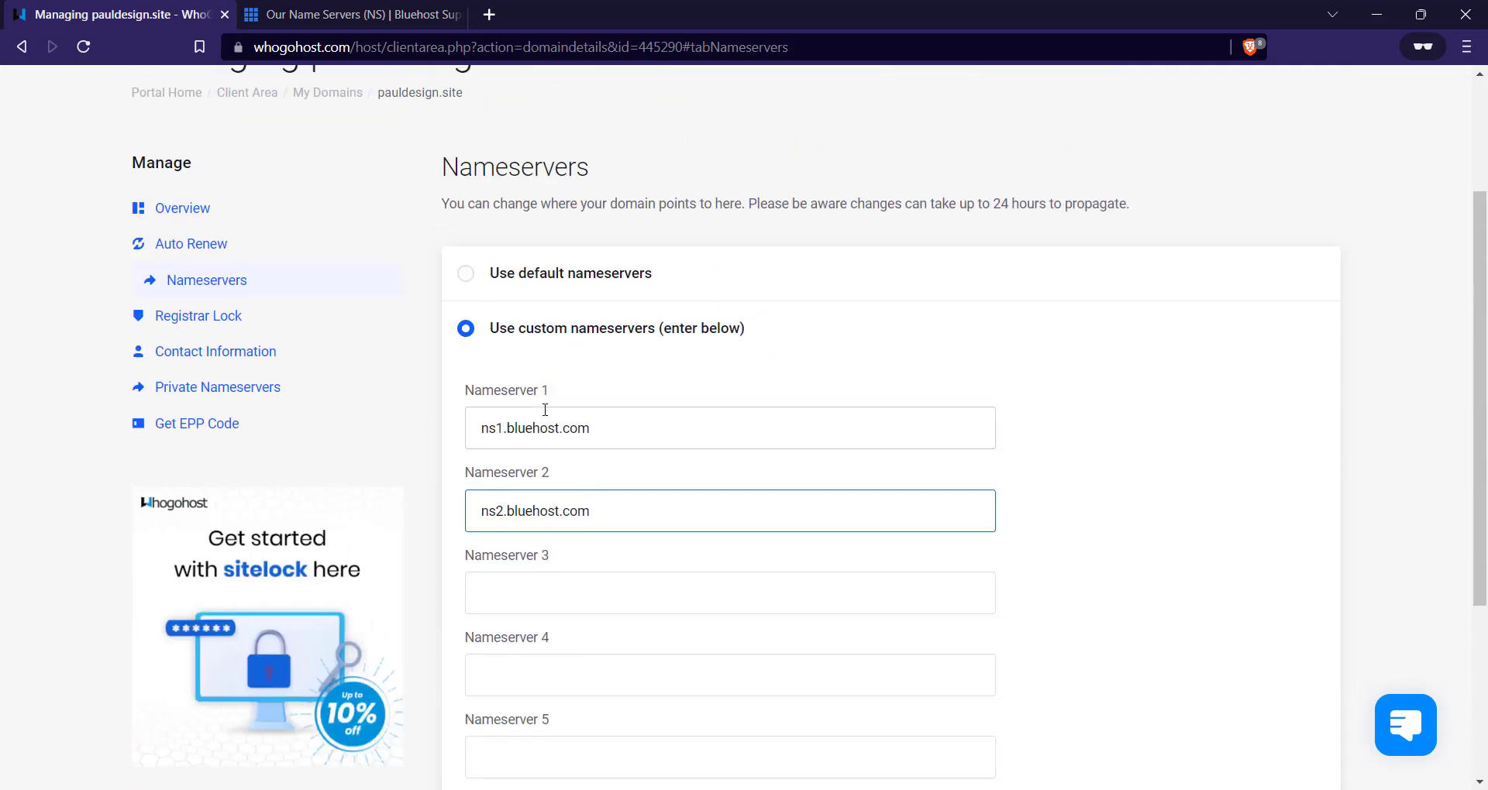
mouse_move(554, 403)
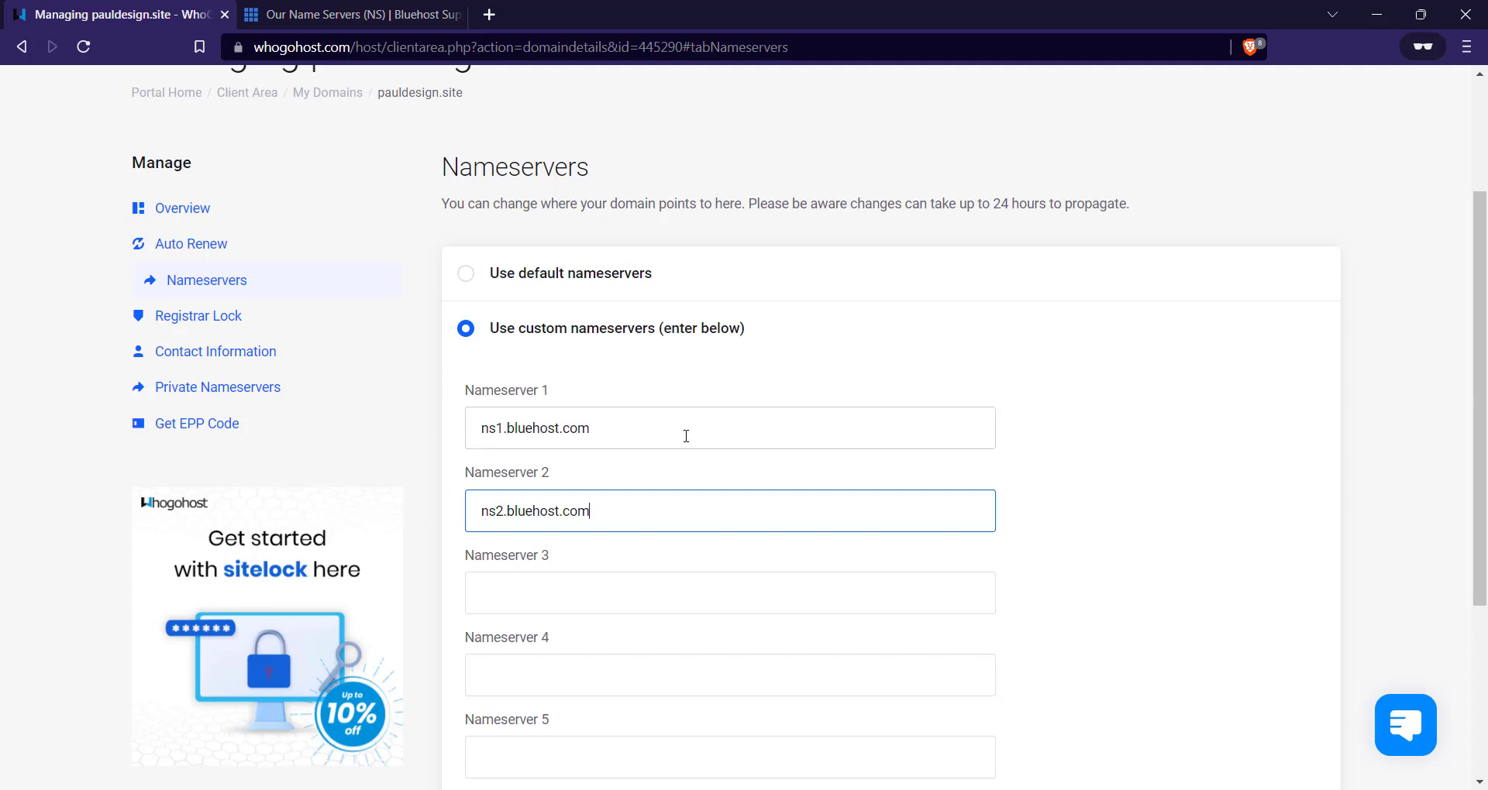
scroll("down", 3)
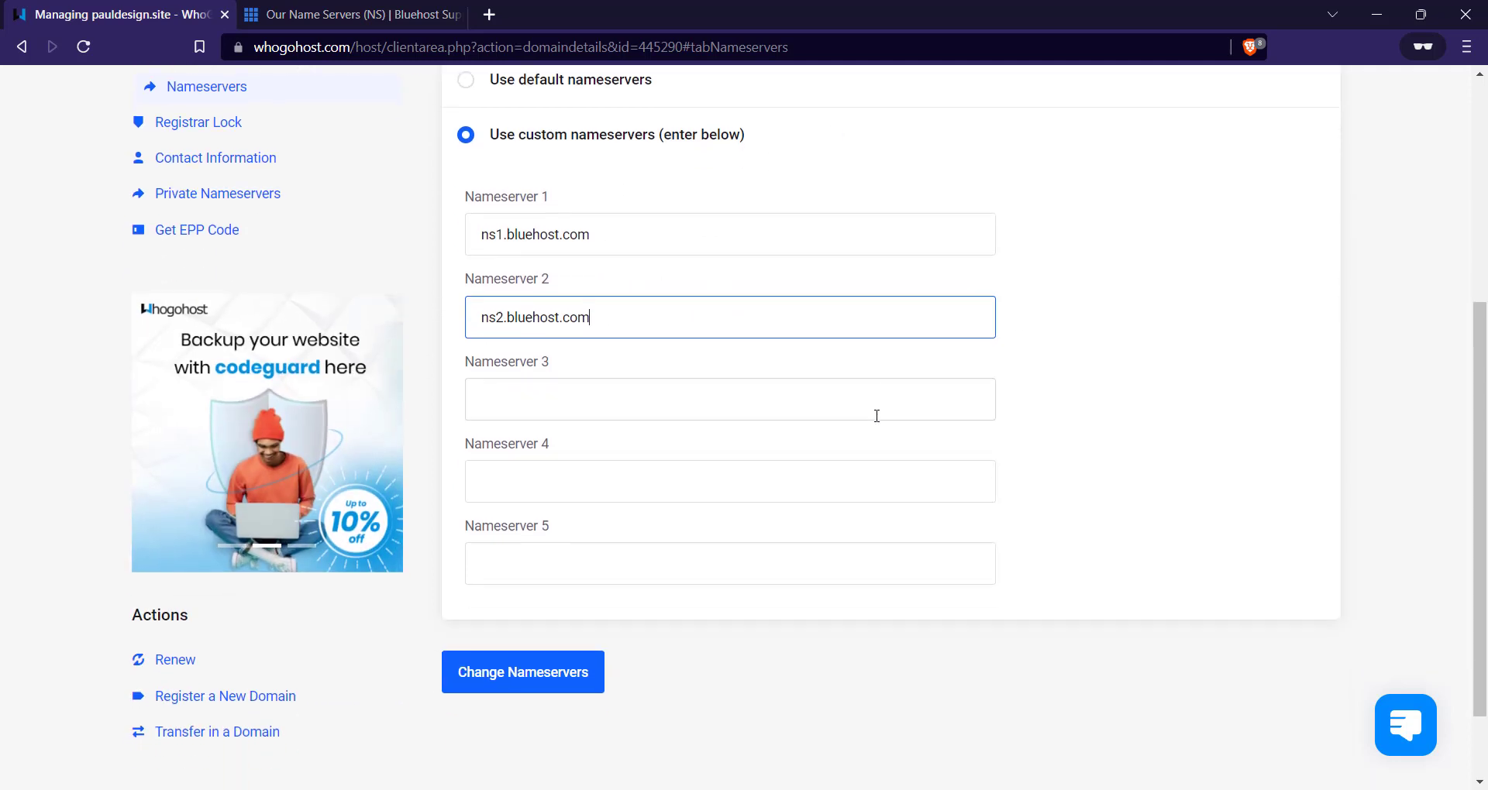
mouse_move(629, 576)
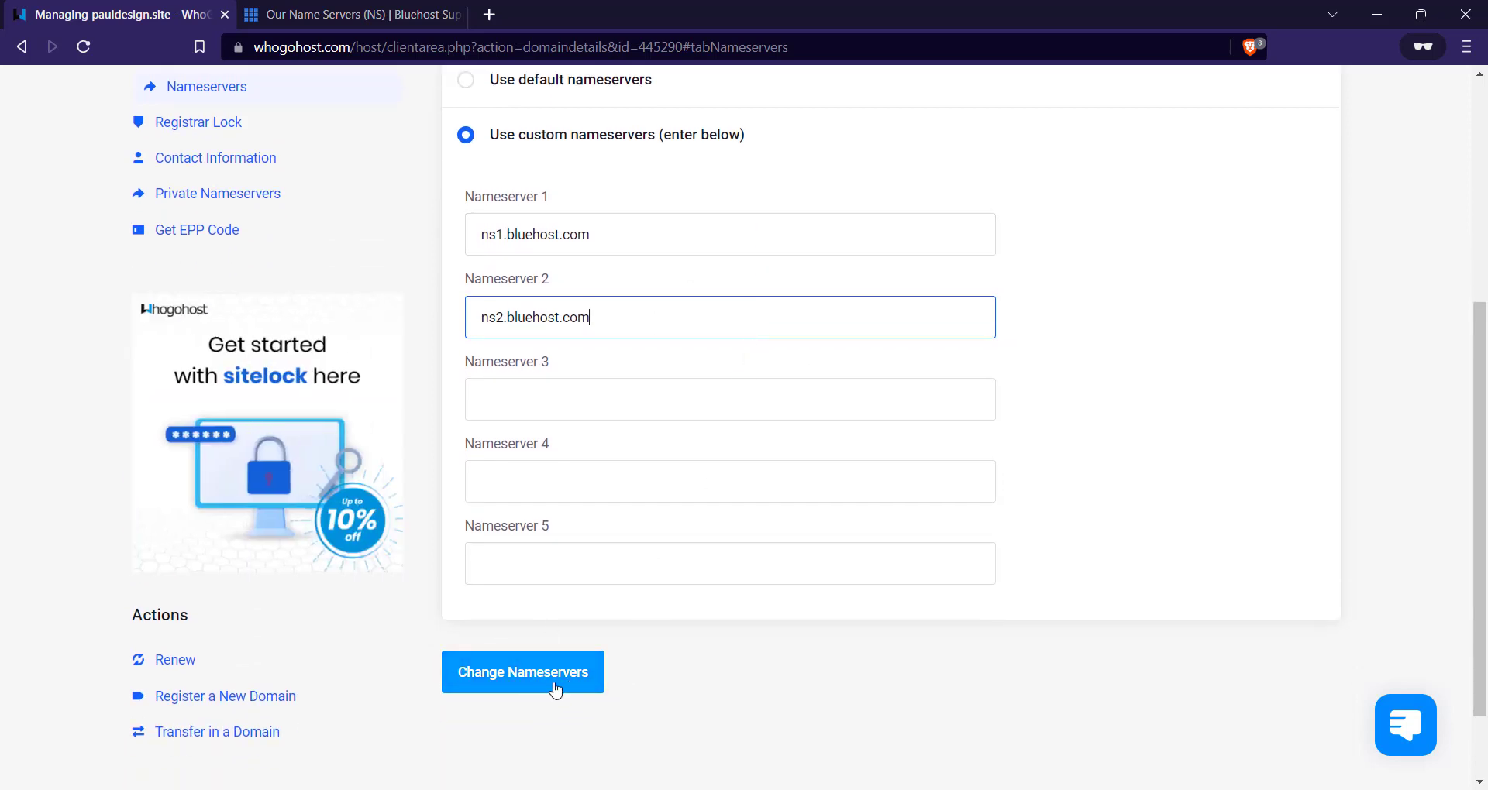
- Save with Change Nameservers so 'Changes Saved Successfully!' appears for pauldesign.site
left_click(522, 671)
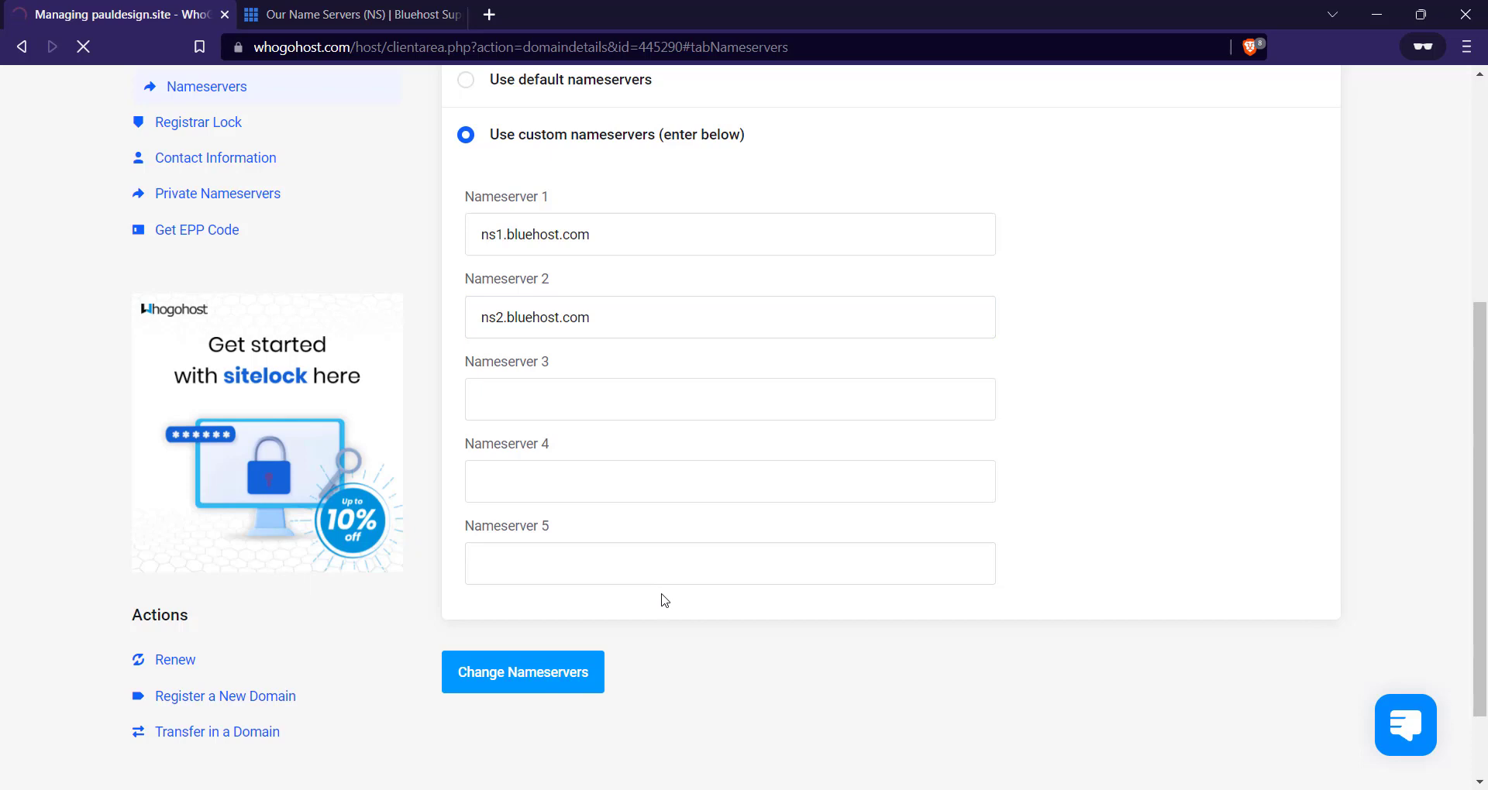
mouse_move(598, 535)
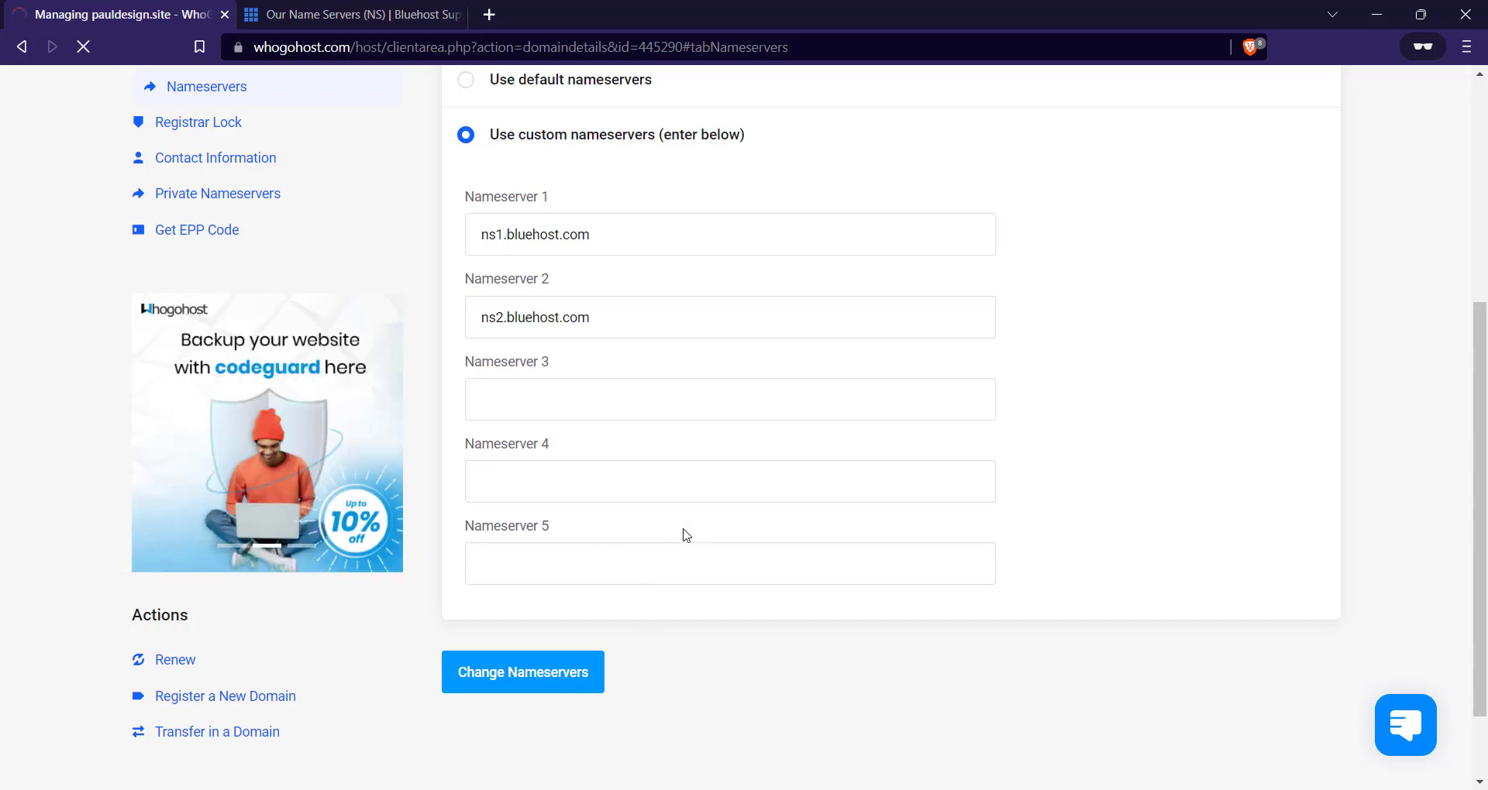
left_click(522, 671)
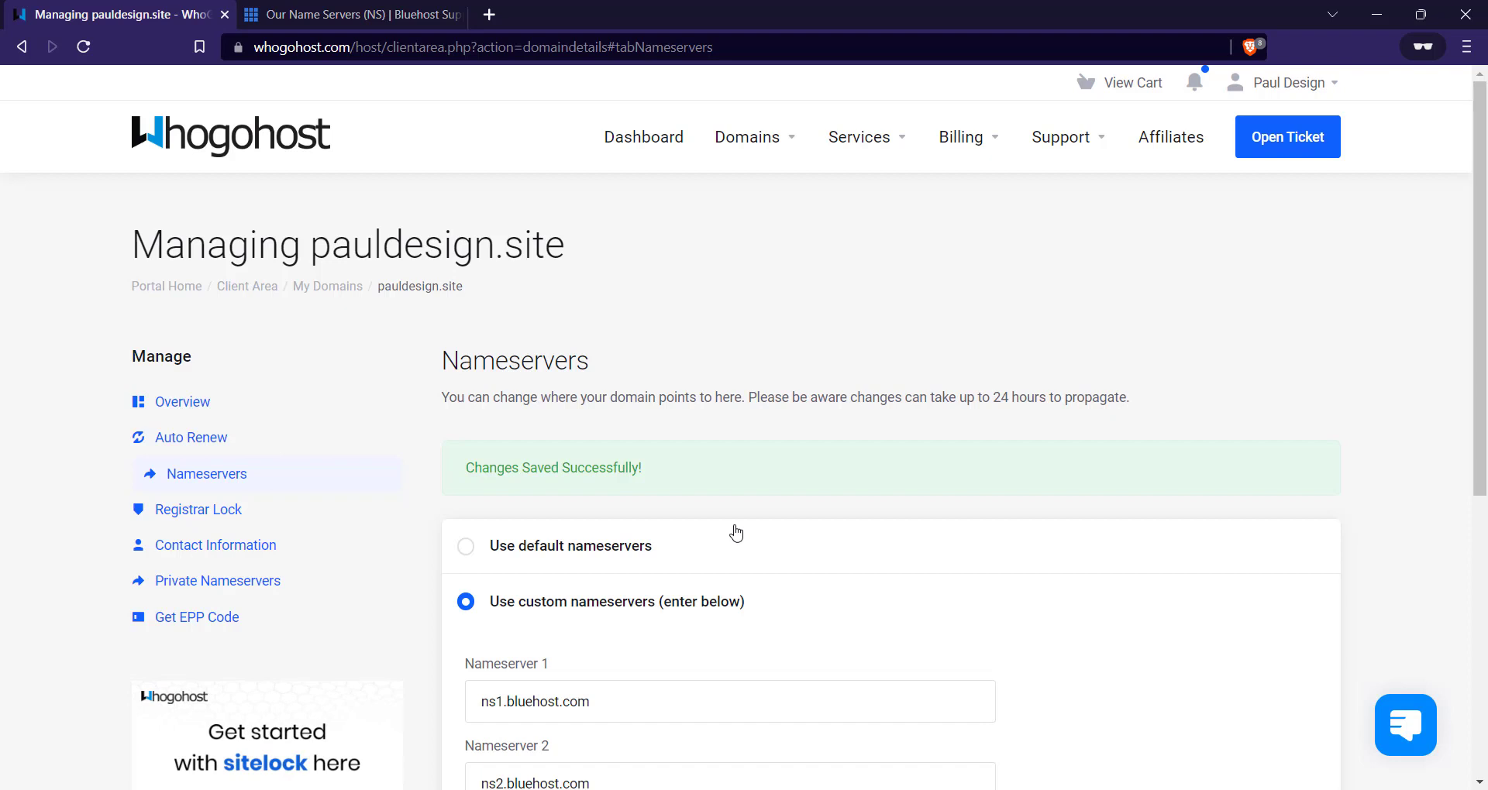
mouse_move(785, 535)
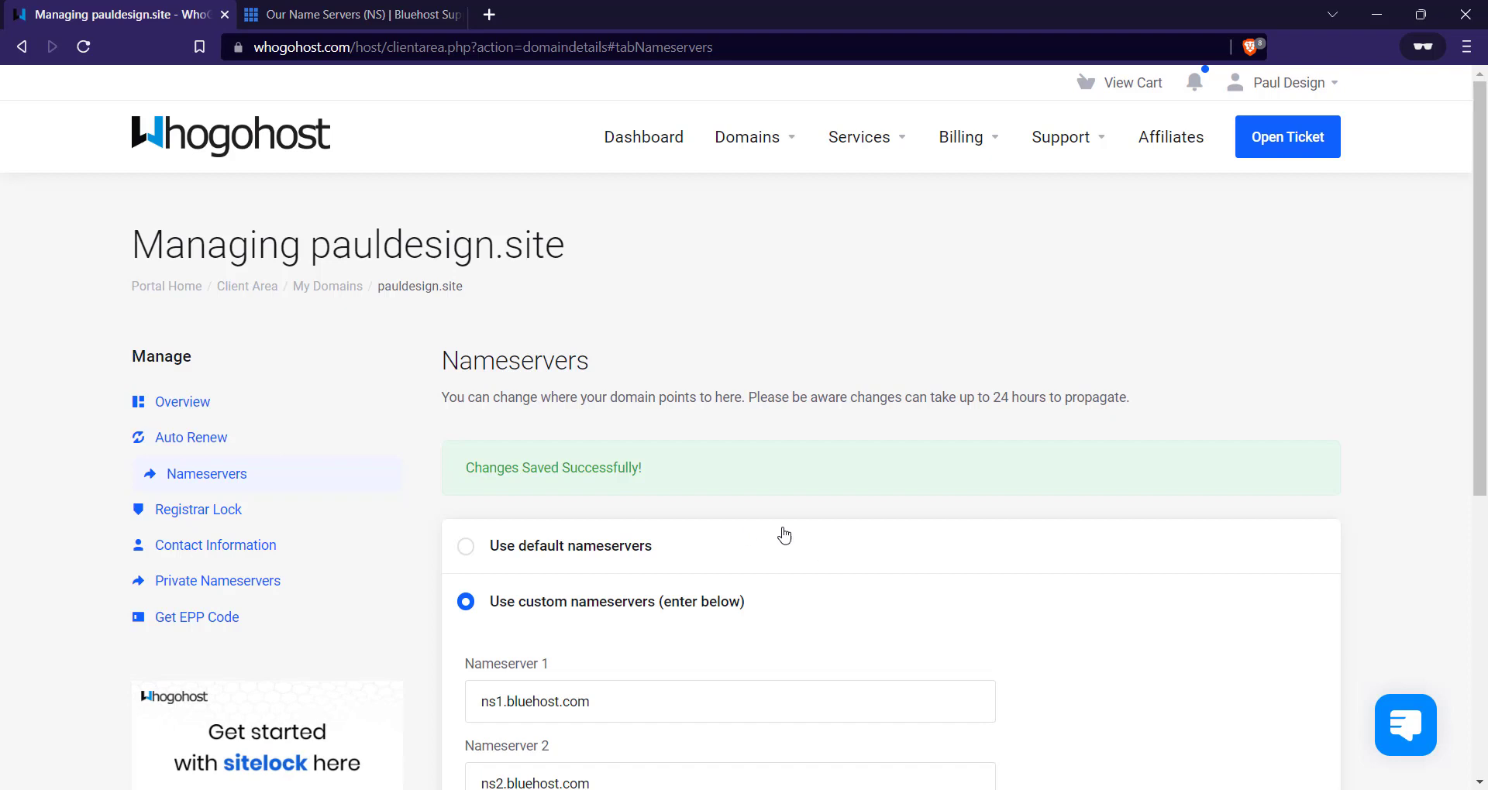
mouse_move(1342, 623)
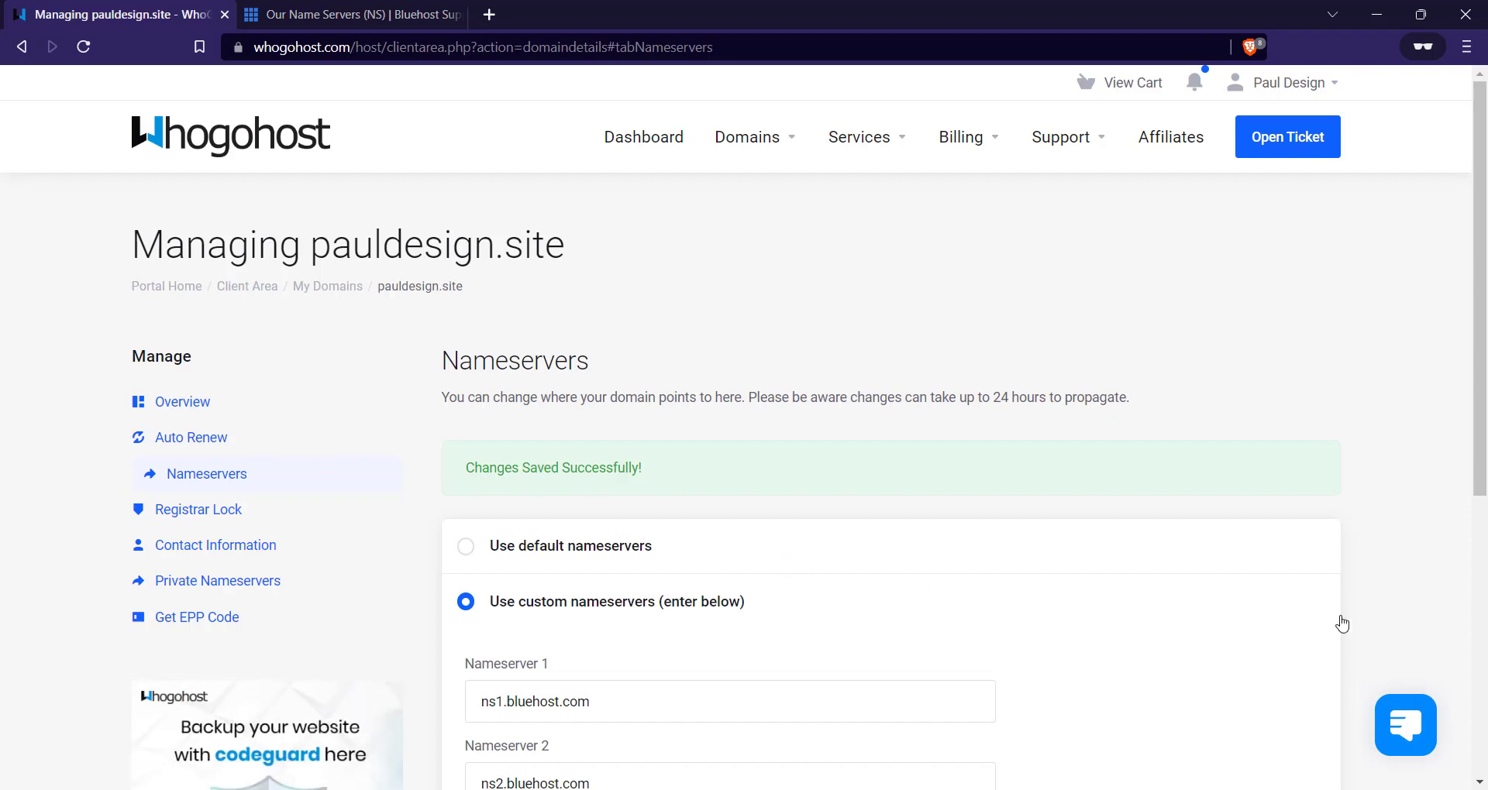
mouse_move(975, 601)
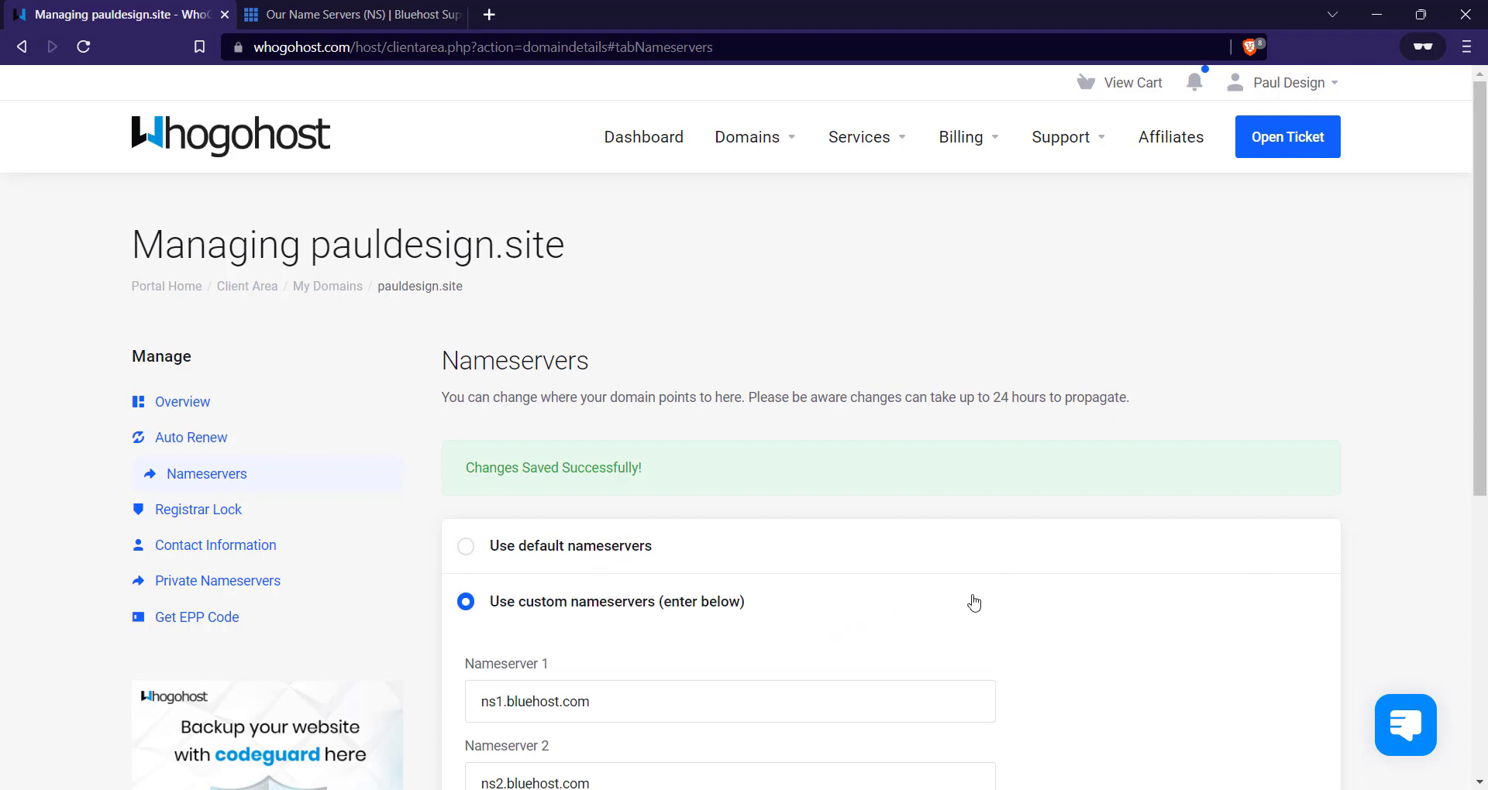
mouse_move(618, 567)
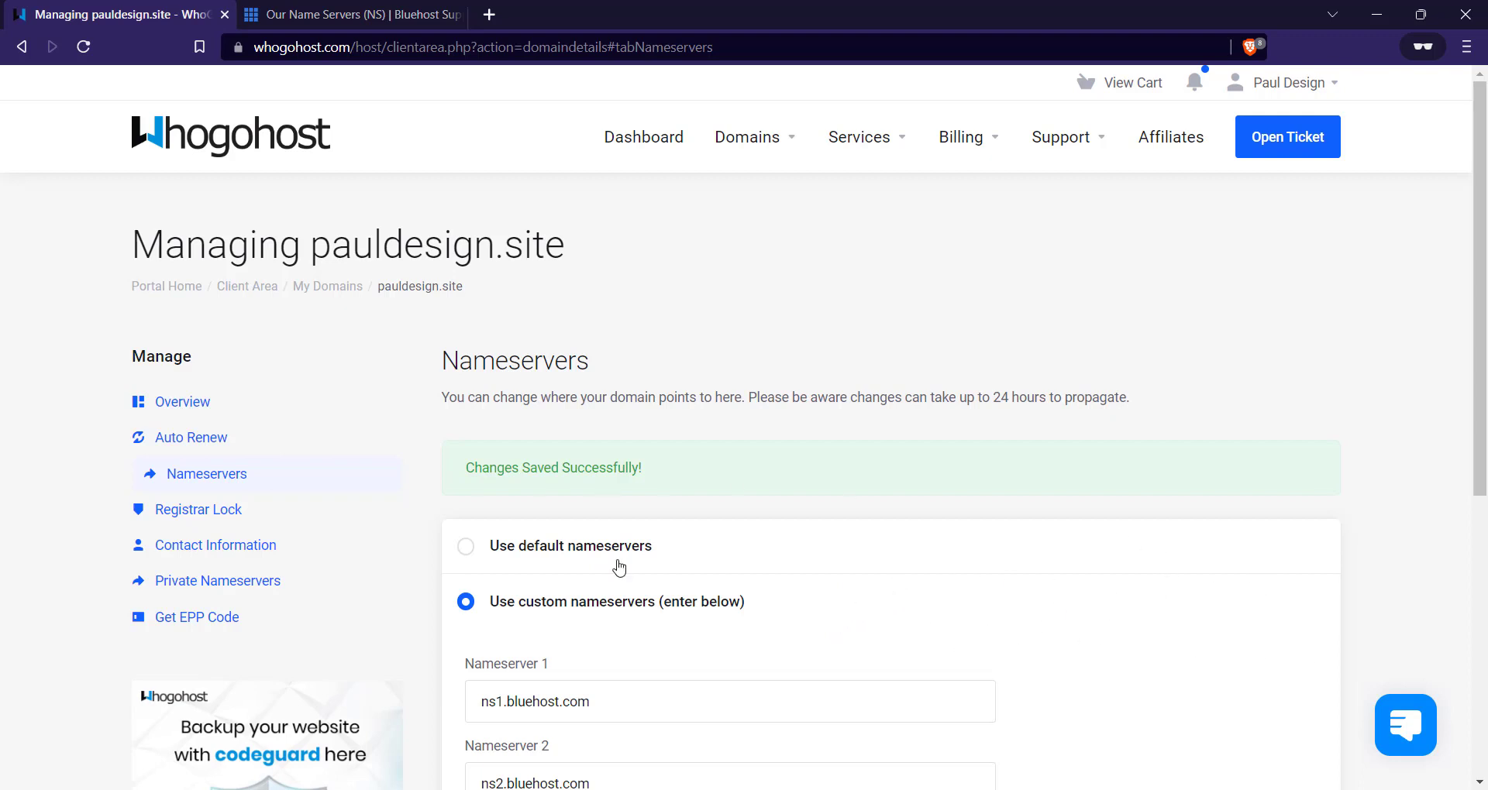